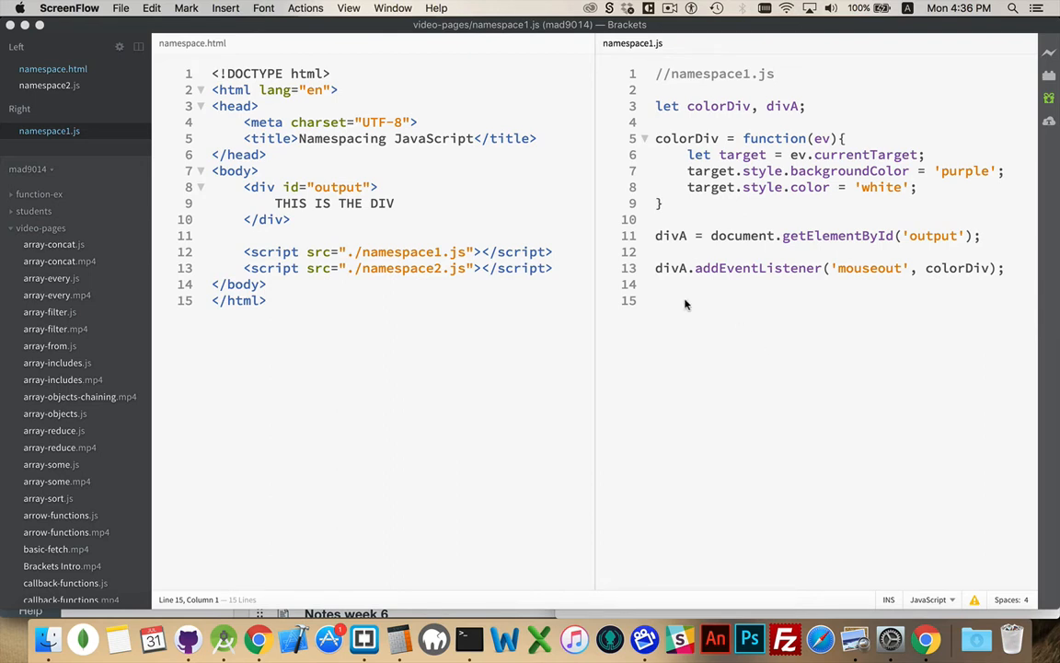
pyautogui.moveTo(389, 283)
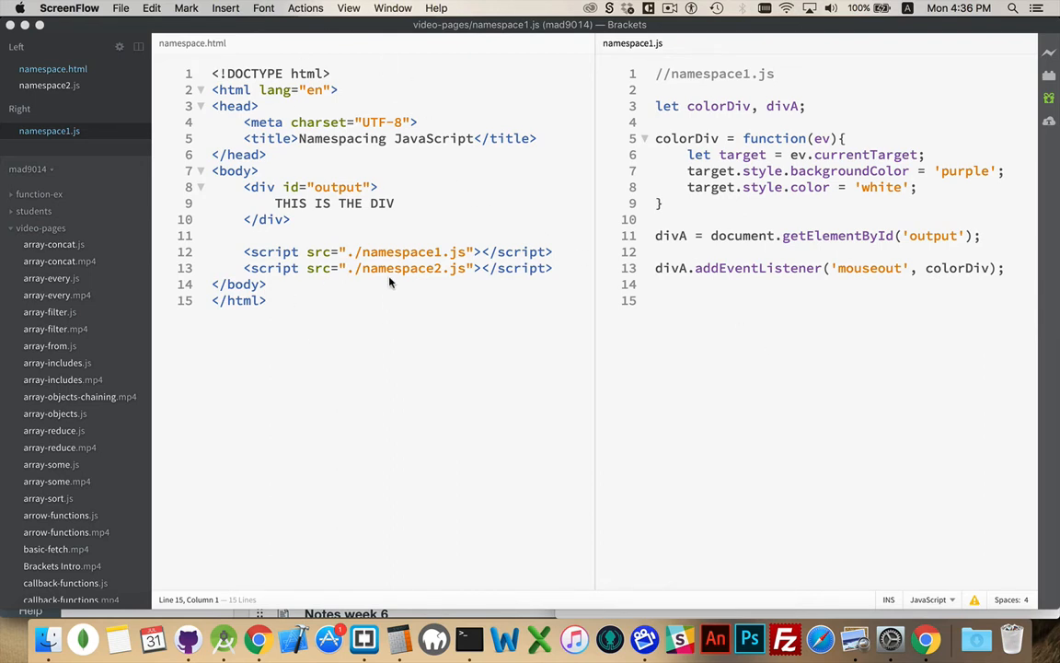
pyautogui.moveTo(276, 286)
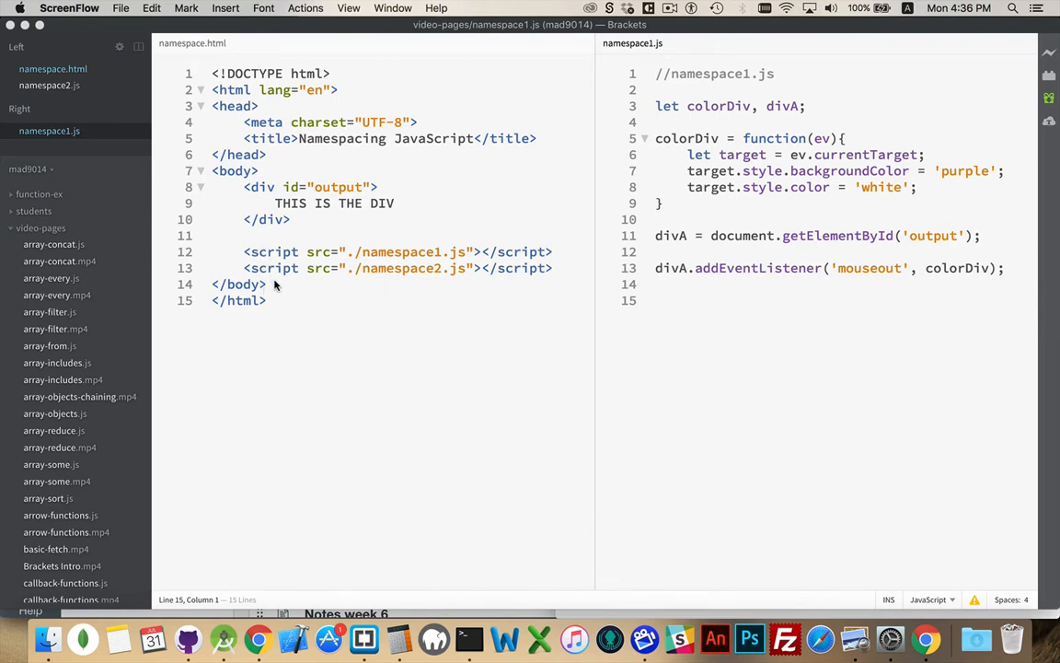
pyautogui.moveTo(428, 268)
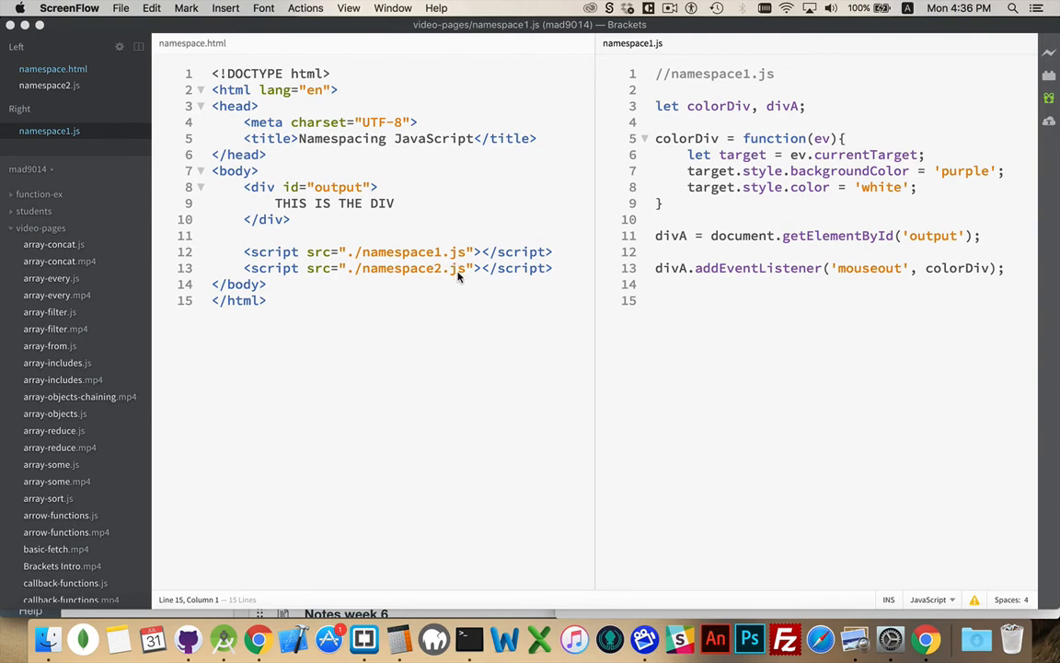
pyautogui.moveTo(441, 346)
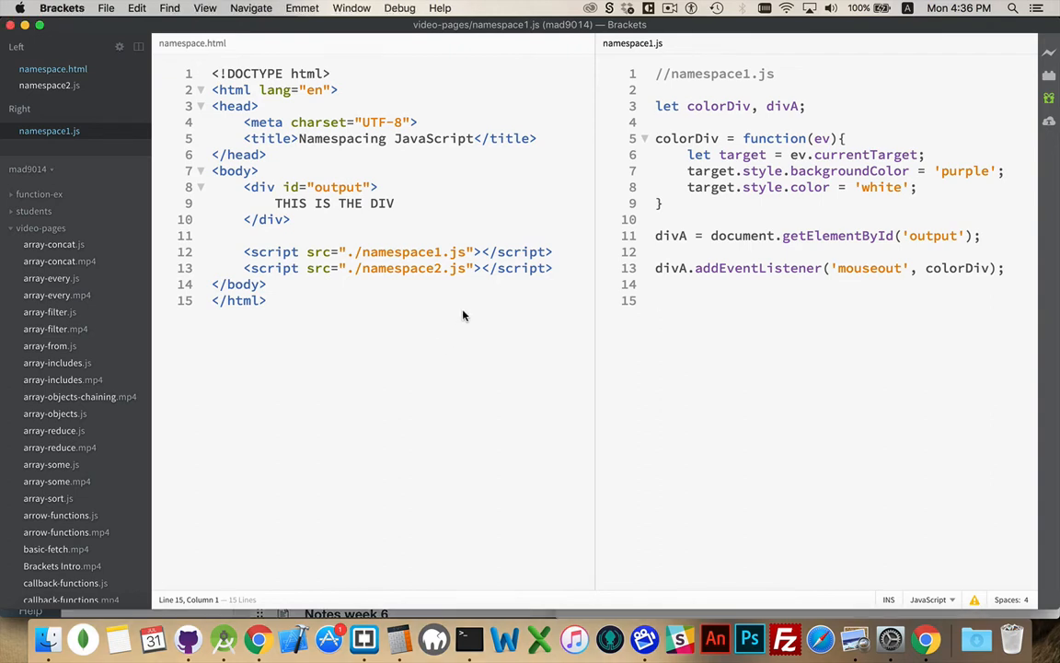
pyautogui.moveTo(384, 227)
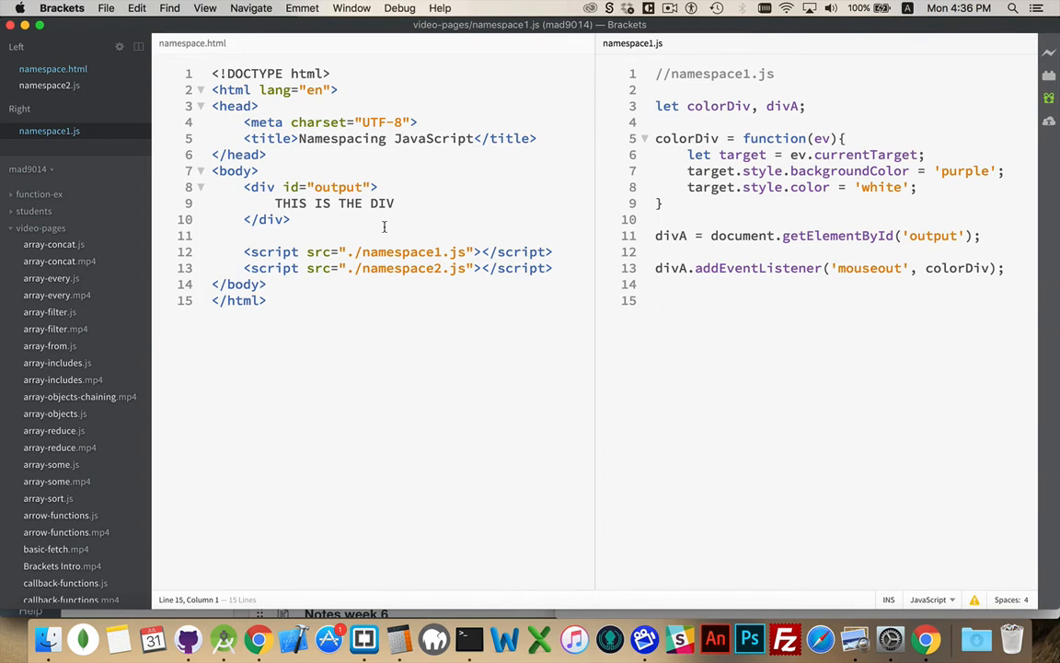
pyautogui.moveTo(409, 249)
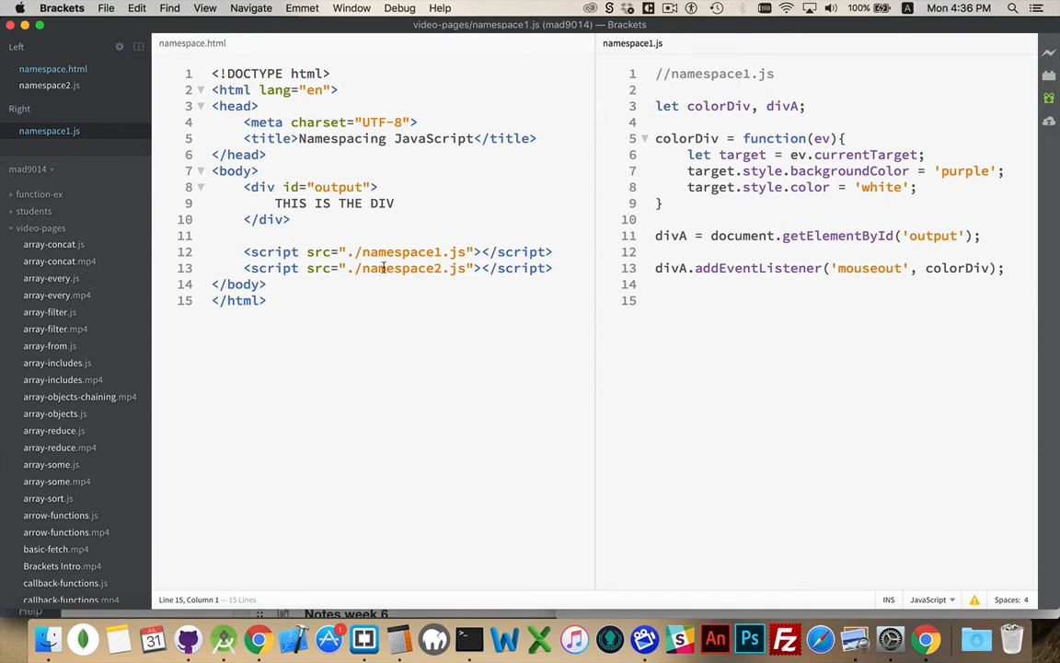
# Step: Compare namespace2.js, then view the page in Chrome, whose console reports colorDiv already declared
pyautogui.click(49, 84)
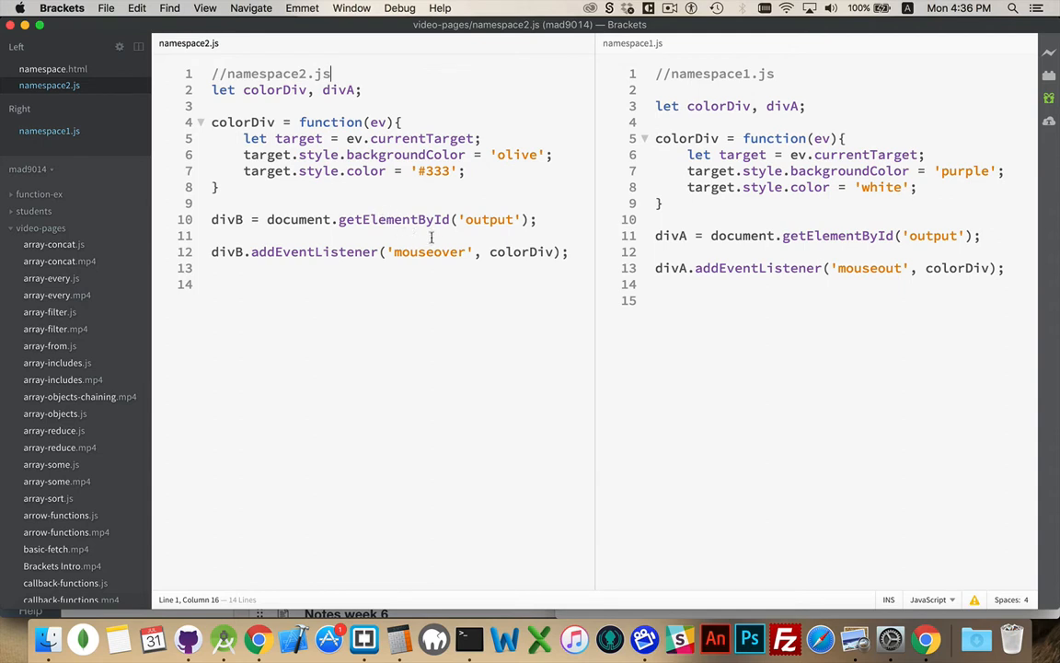
pyautogui.doubleClick(429, 251)
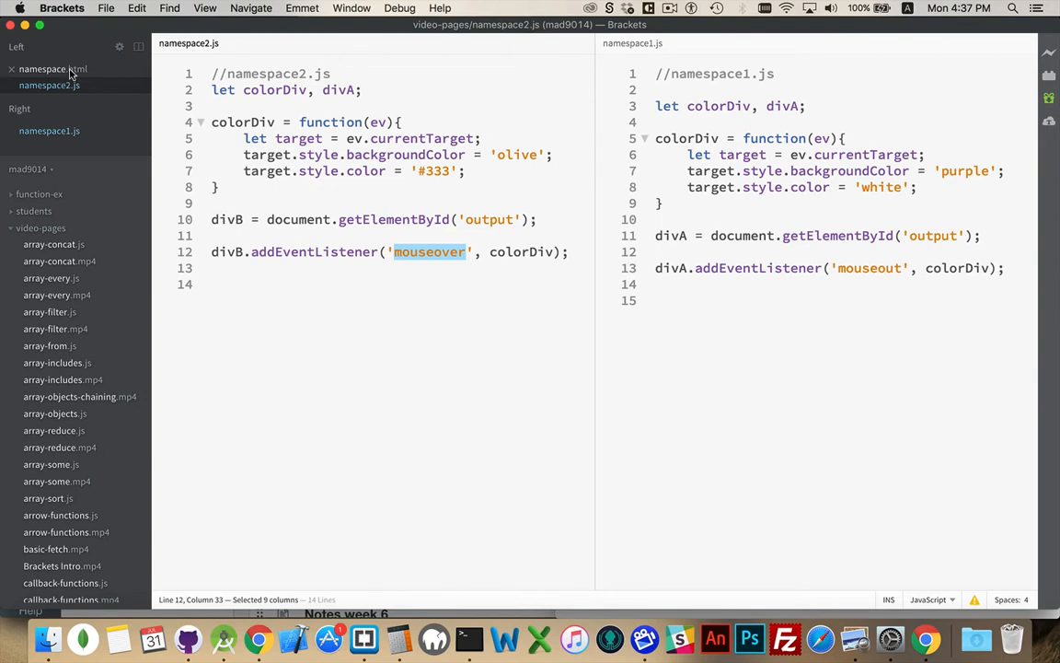
pyautogui.click(42, 68)
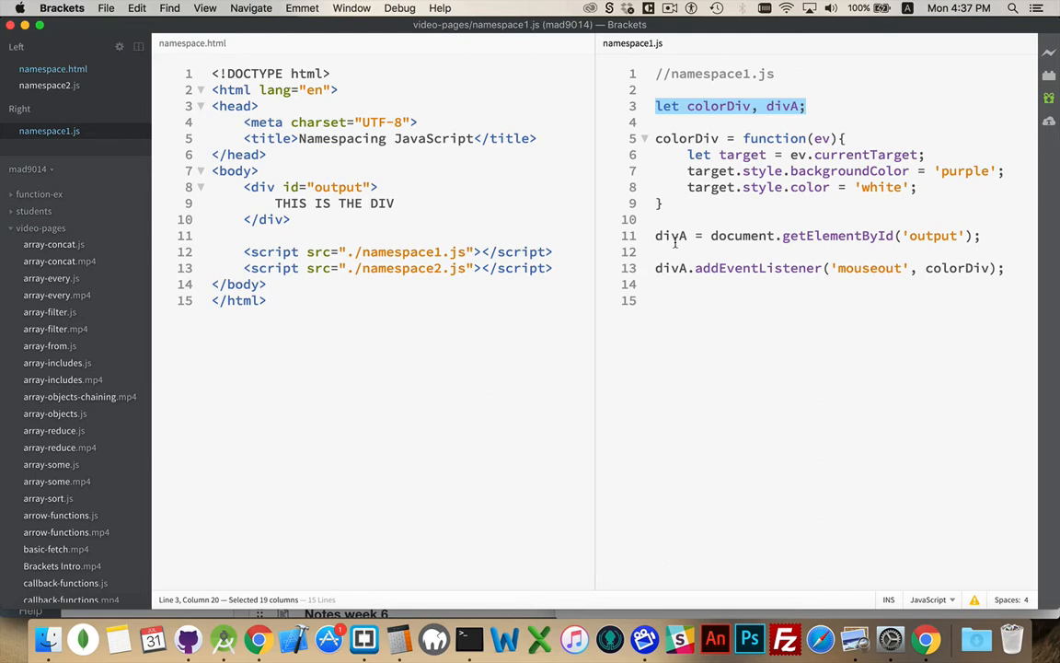
pyautogui.moveTo(885, 257)
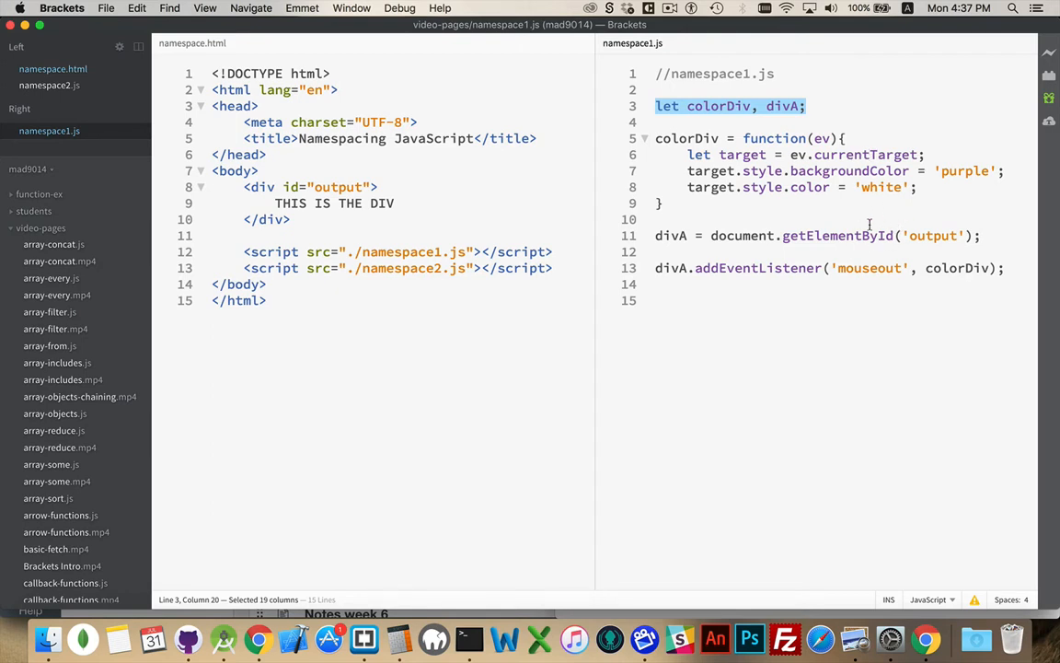
pyautogui.click(926, 638)
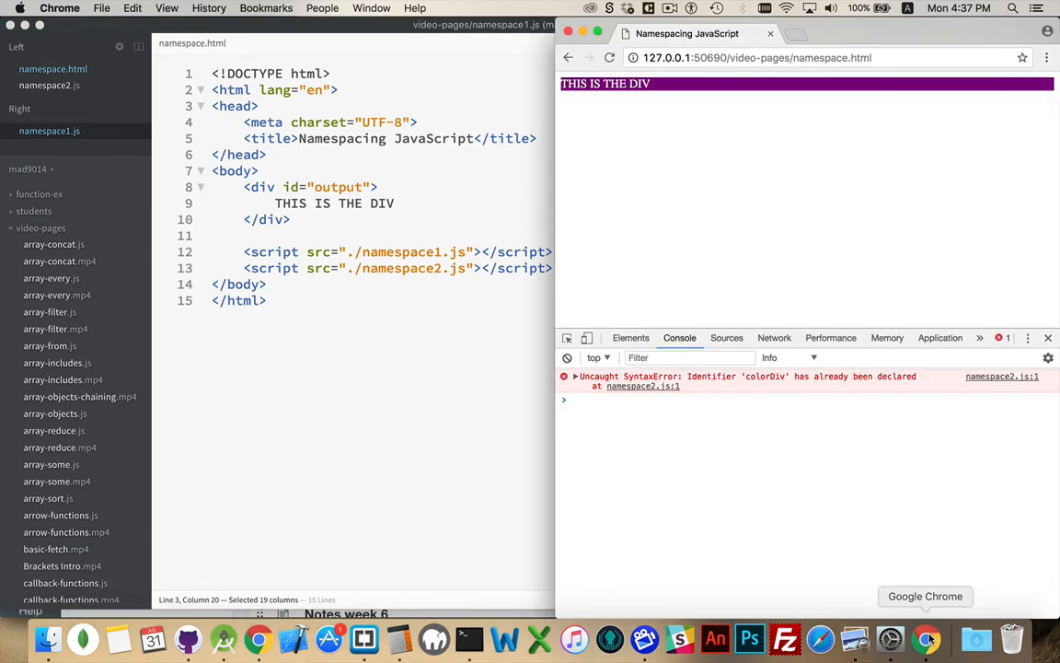
pyautogui.click(608, 58)
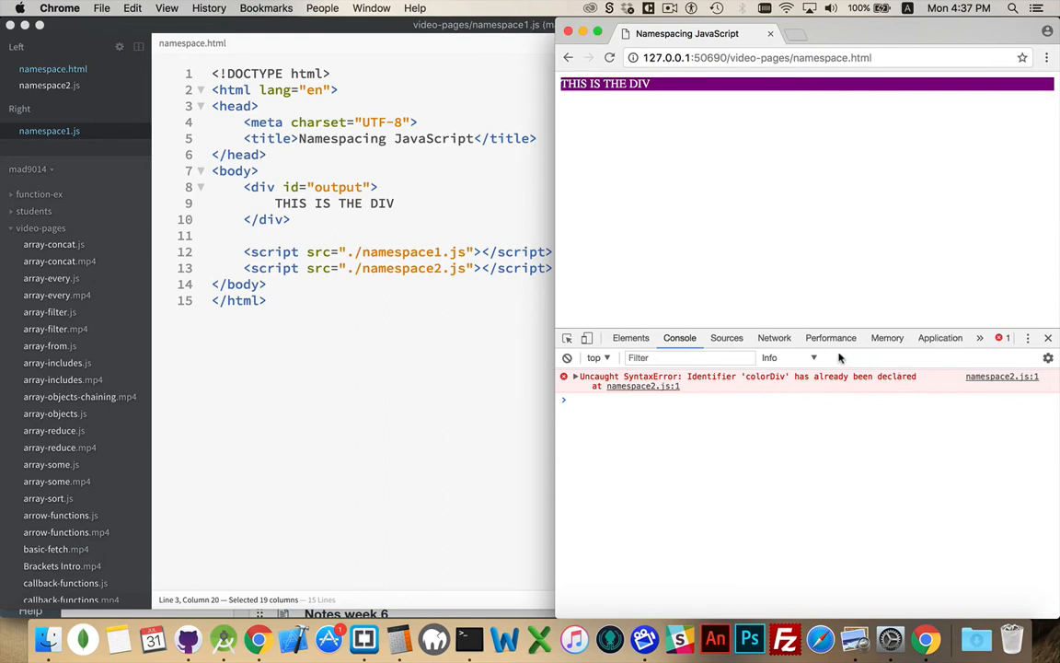
pyautogui.moveTo(893, 393)
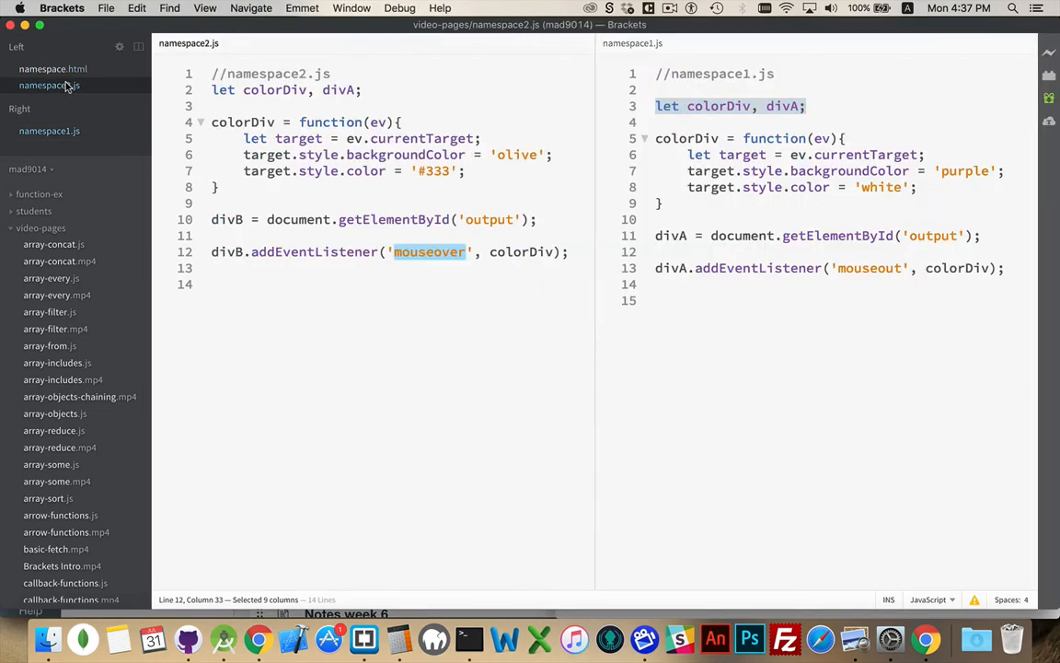
# Step: Rename divA to divB on namespace2.js's declaration line, then select colorDiv
pyautogui.doubleClick(275, 90)
pyautogui.write('B')
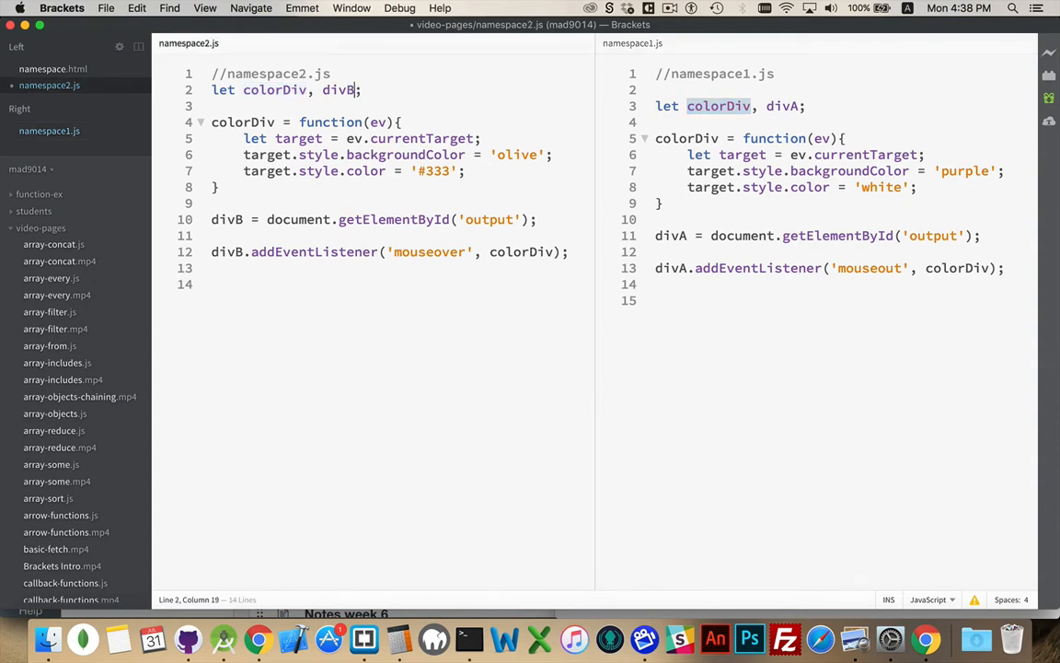
pyautogui.moveTo(238, 215)
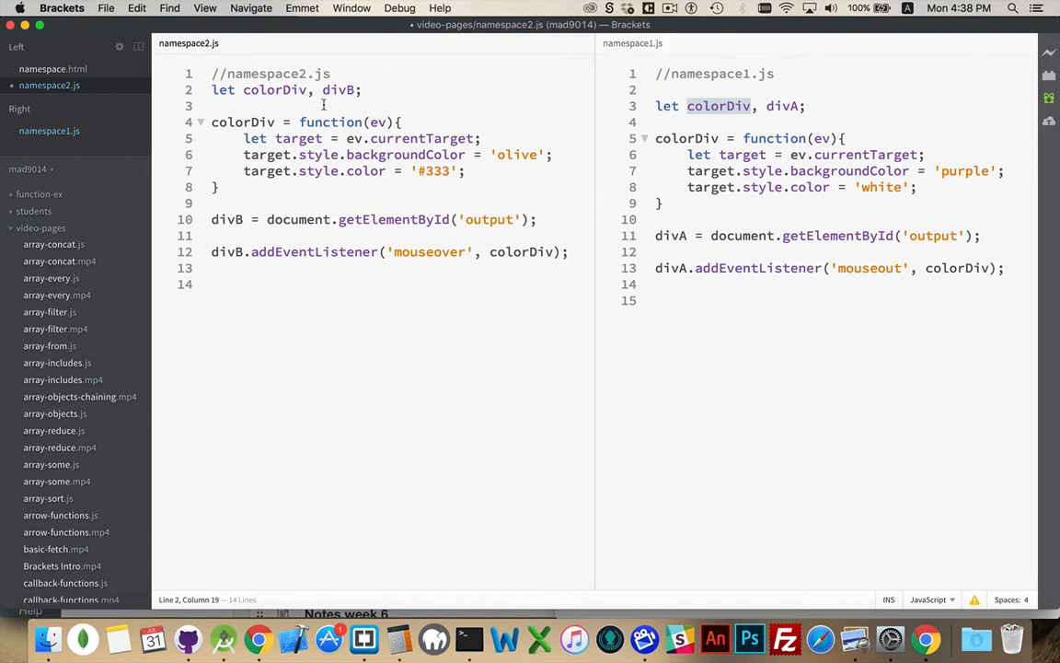
pyautogui.doubleClick(274, 89)
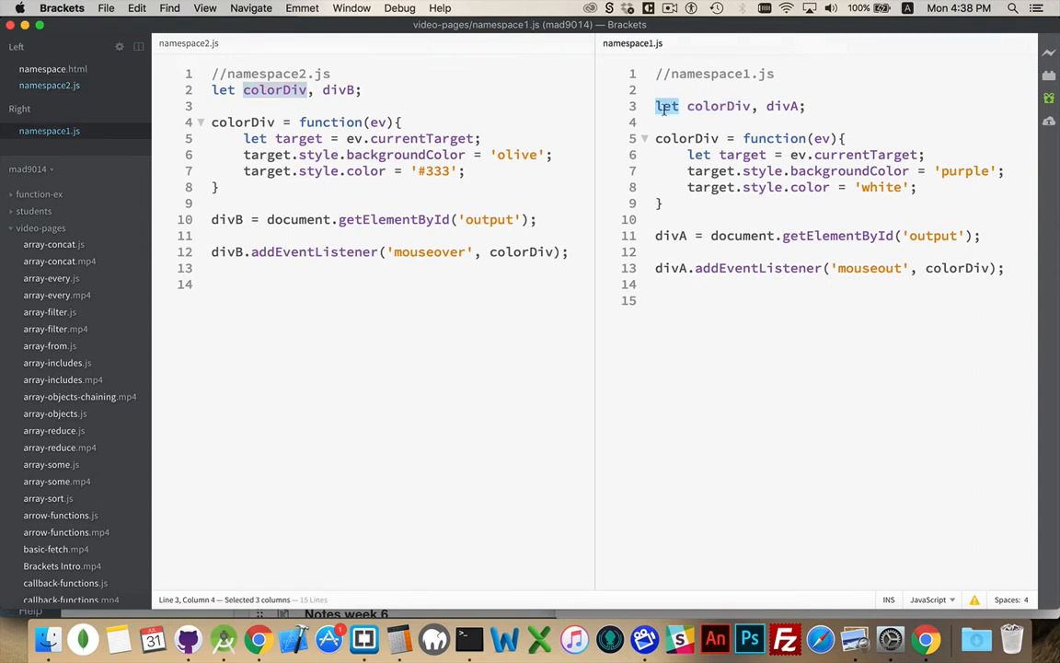
# Step: Switch back to Chrome and see the colorDiv already-declared console error persisting
pyautogui.click(926, 638)
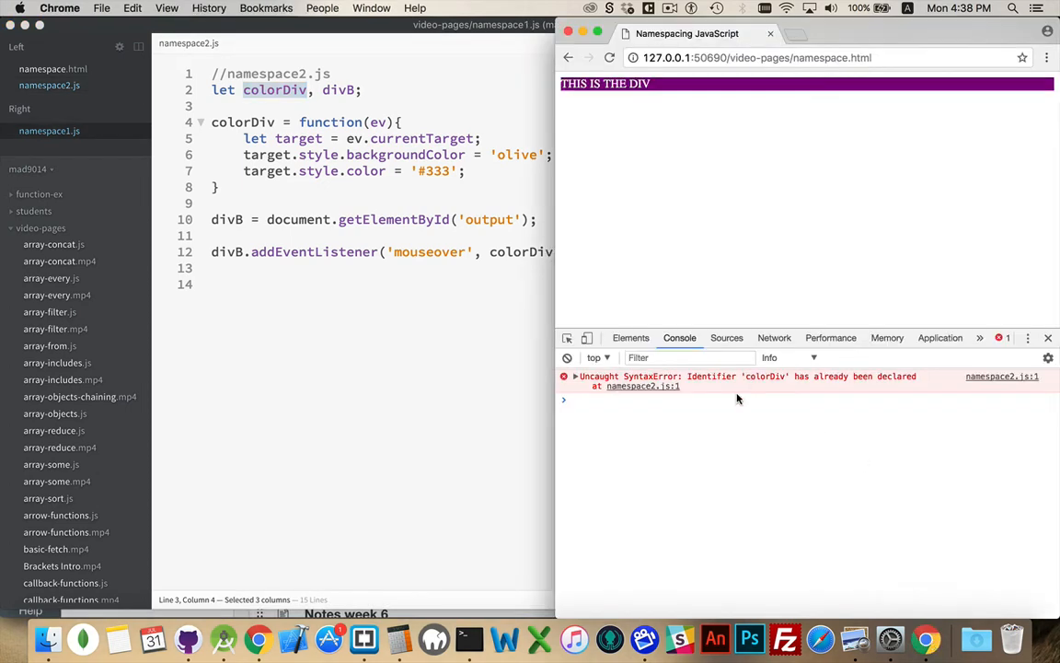
pyautogui.moveTo(548, 97)
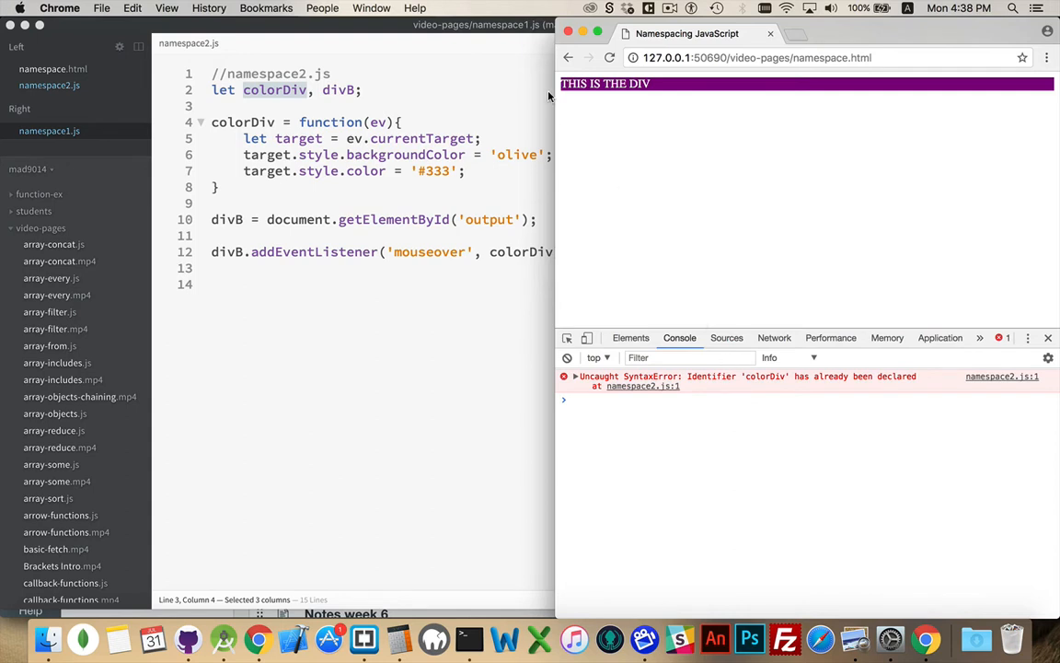
pyautogui.moveTo(444, 95)
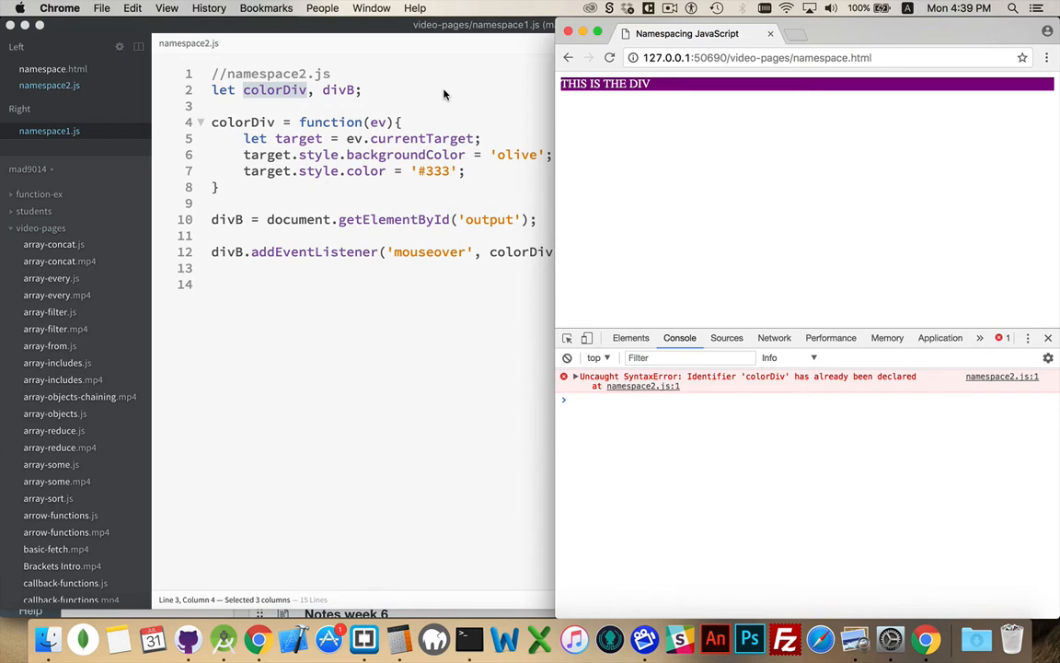
pyautogui.moveTo(405, 135)
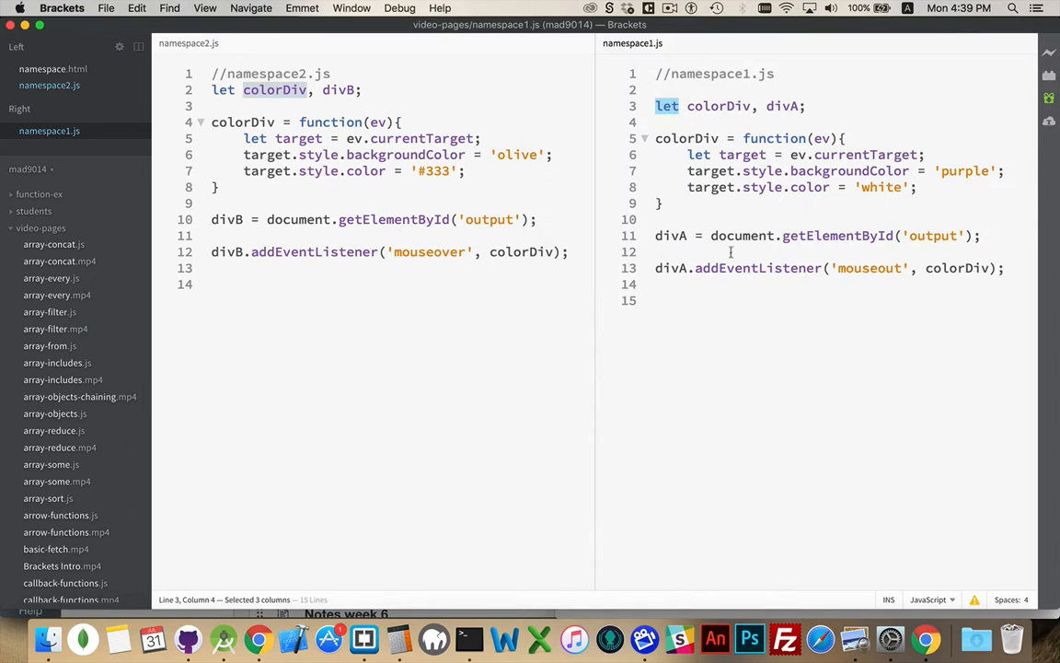
pyautogui.moveTo(390, 194)
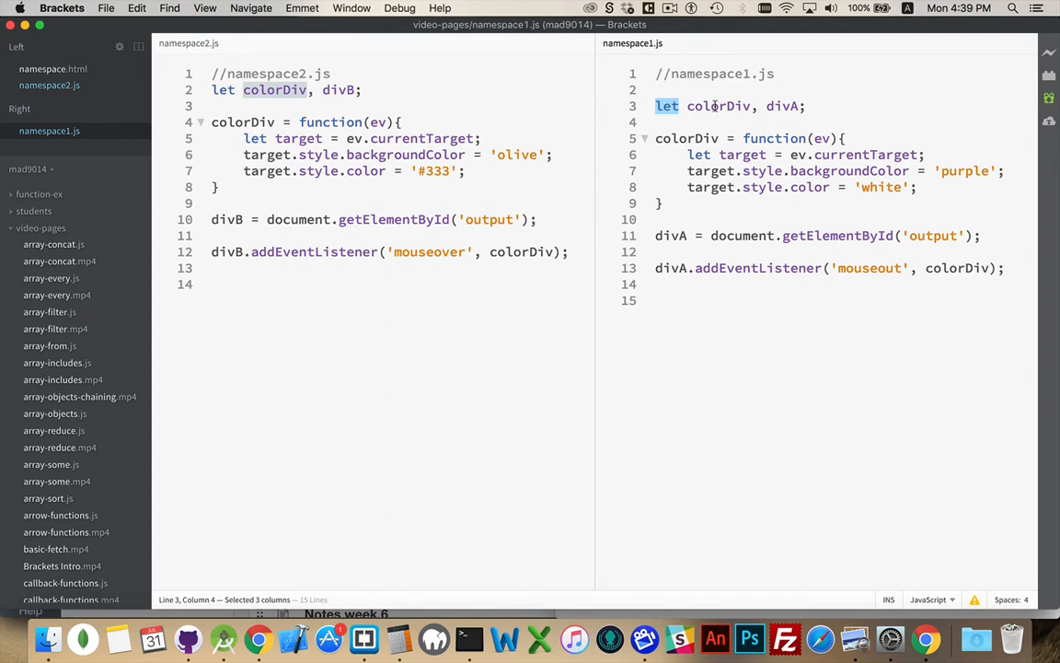
# Step: Comment out the code from line 3 to the end, pushing it below blank lines
pyautogui.click(655, 105)
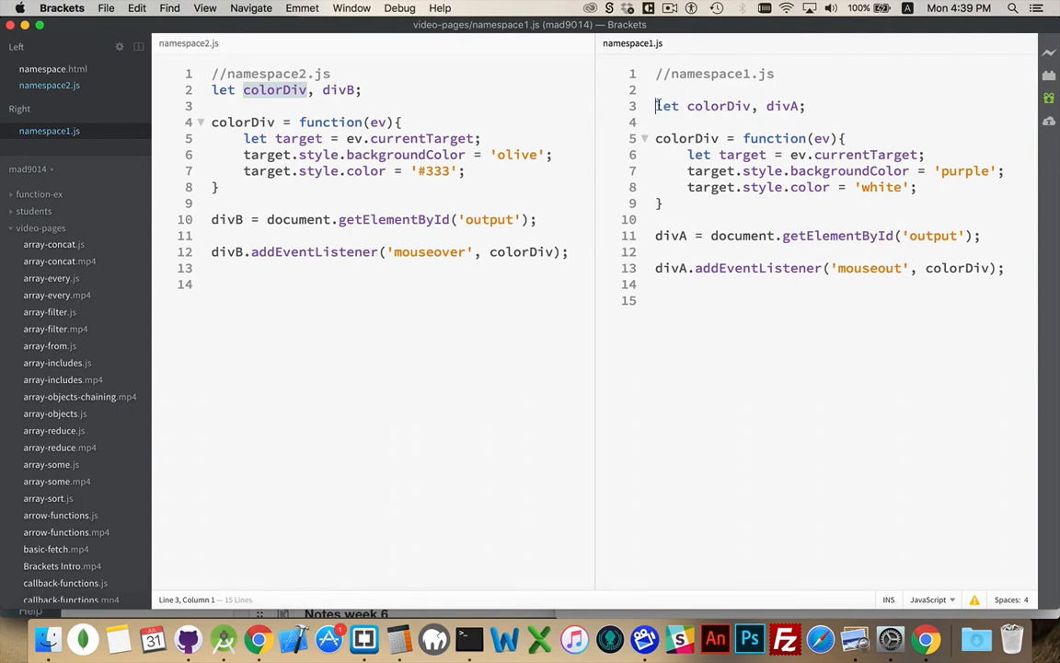
pyautogui.moveTo(655, 105); pyautogui.dragTo(712, 290)
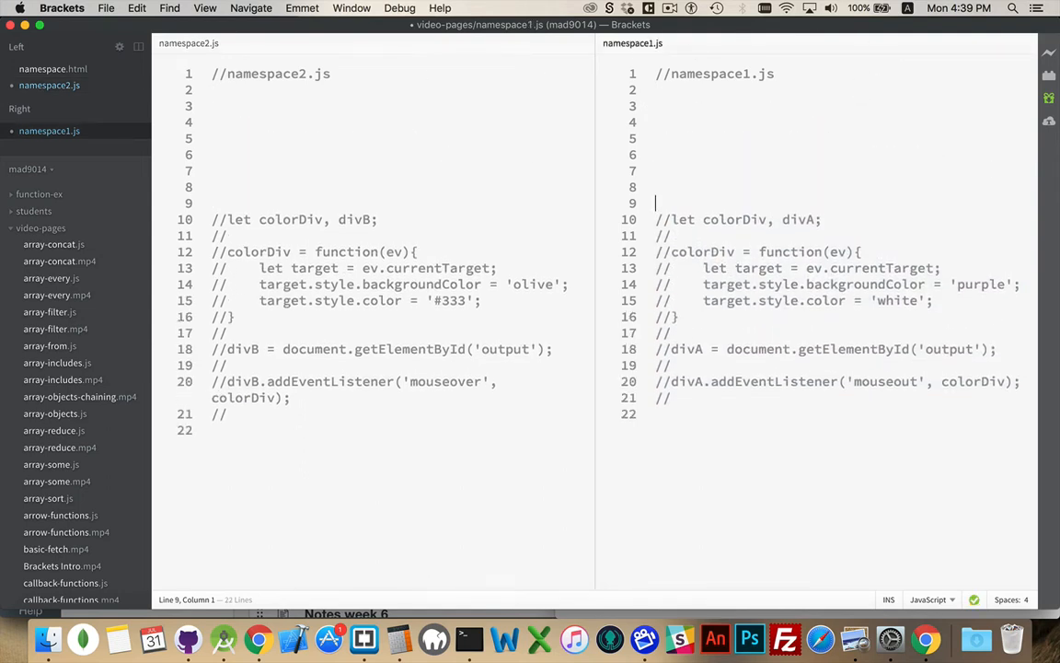
pyautogui.click(764, 106)
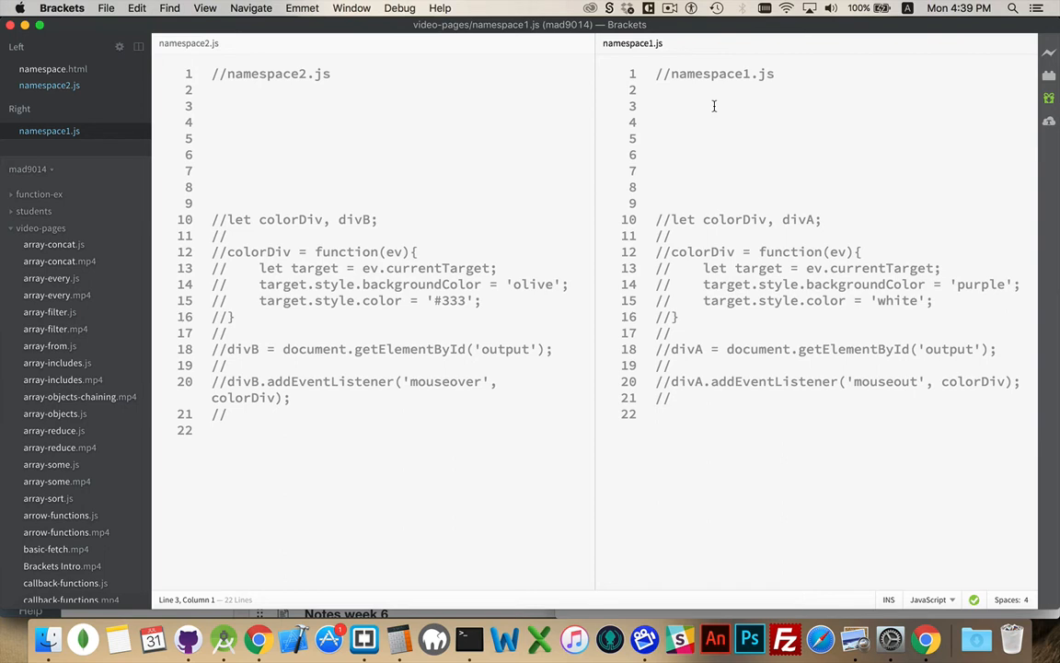
pyautogui.moveTo(709, 106)
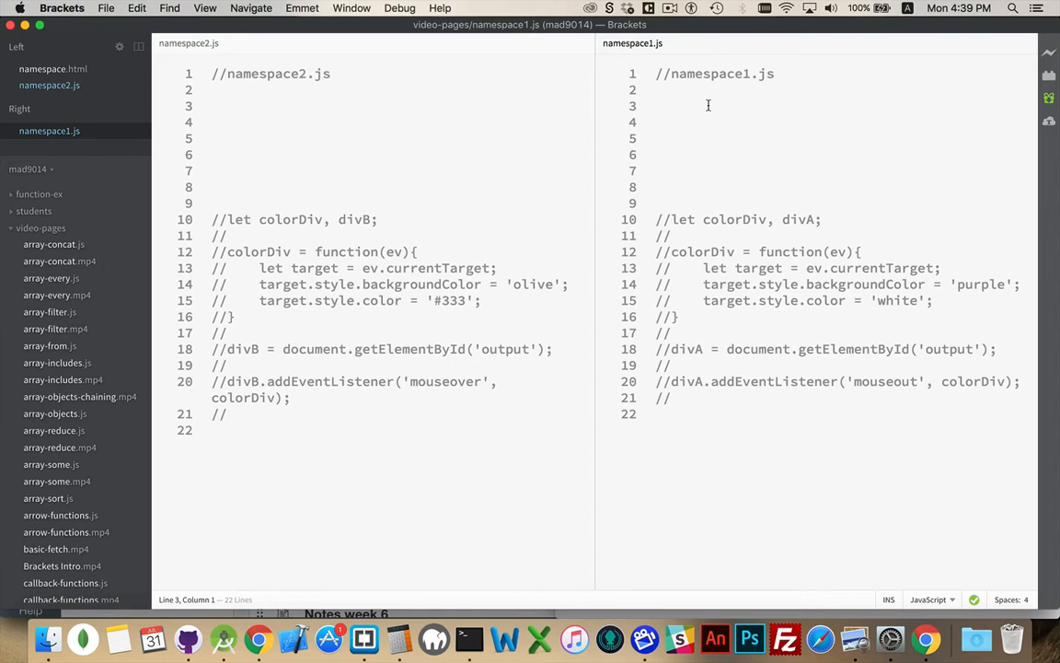
# Step: Declare let abc = { a: 234, b: 'asdf', c: true, d } above the commented code
pyautogui.click(655, 105)
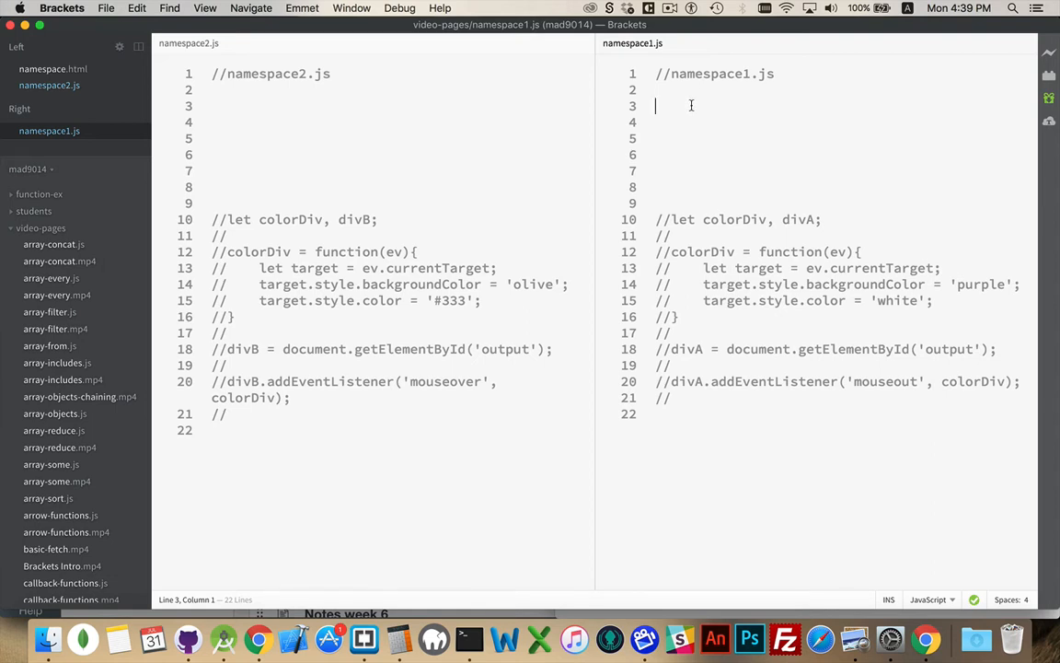
pyautogui.write('let')
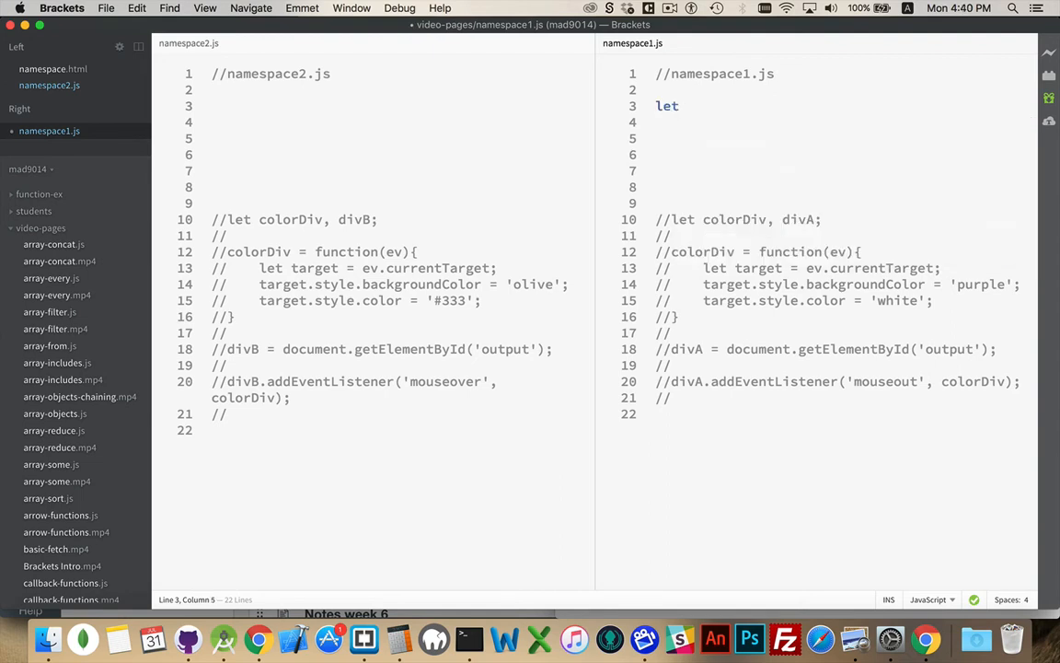
pyautogui.write('abc =')
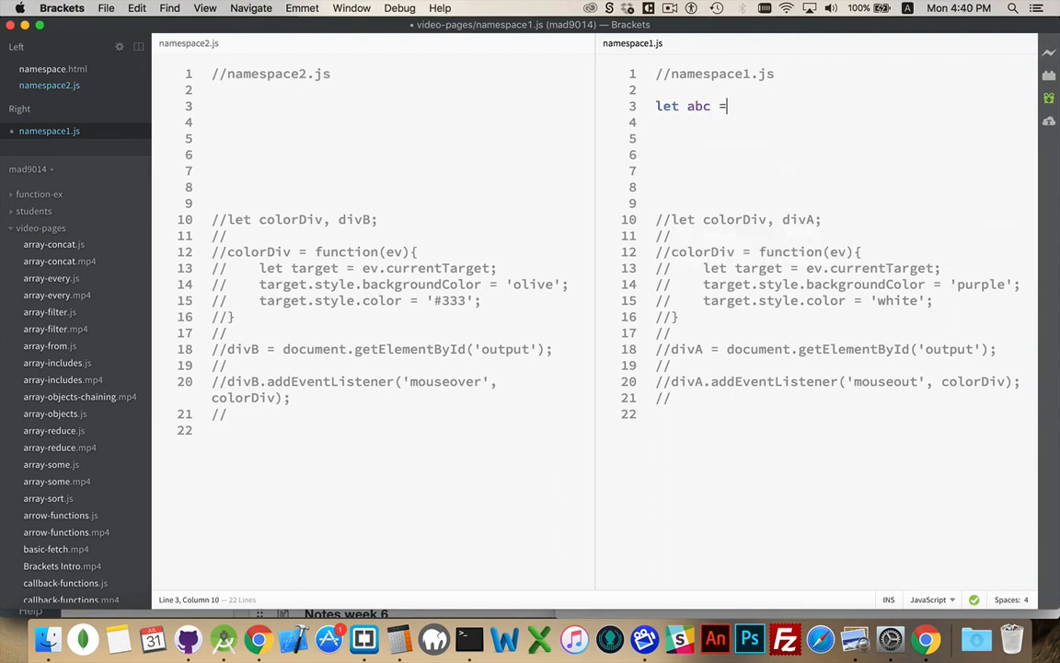
pyautogui.write('{')
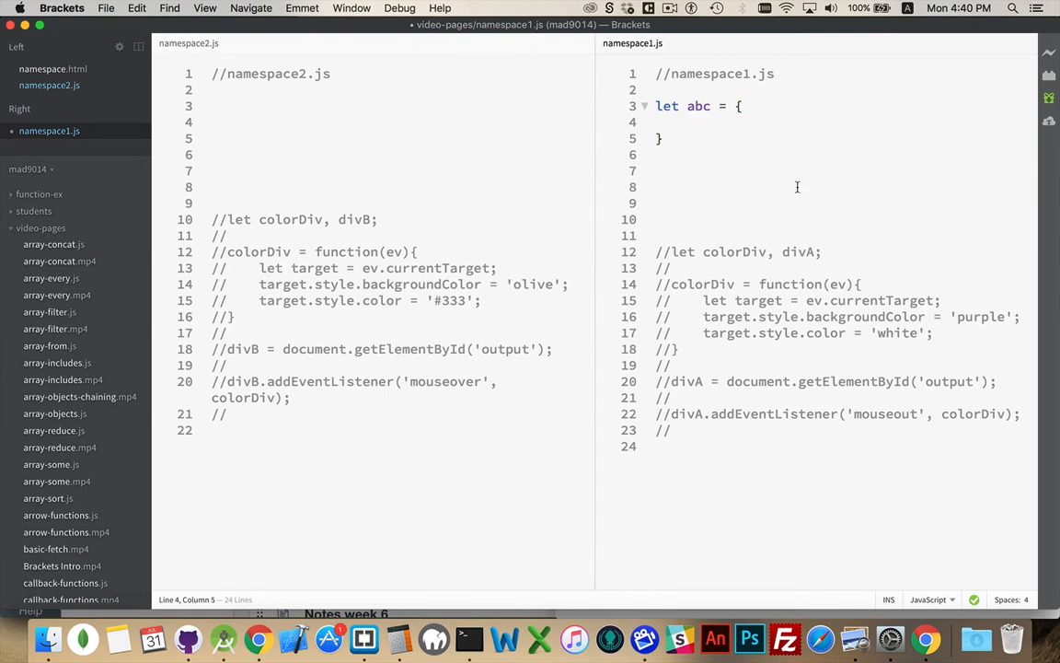
pyautogui.write('a')
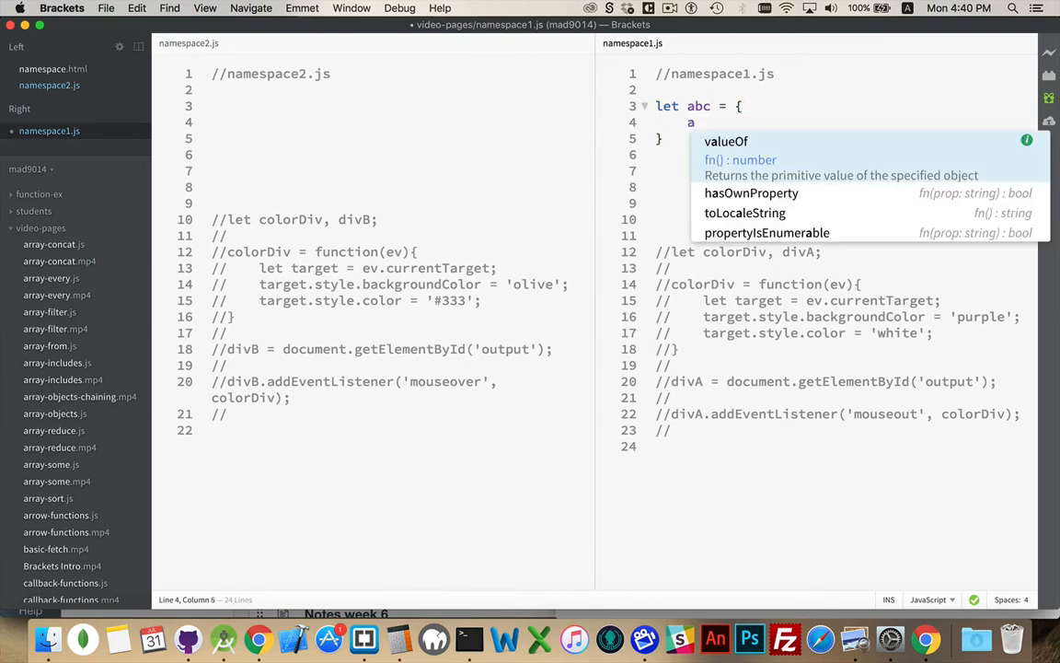
pyautogui.write(': 234,')
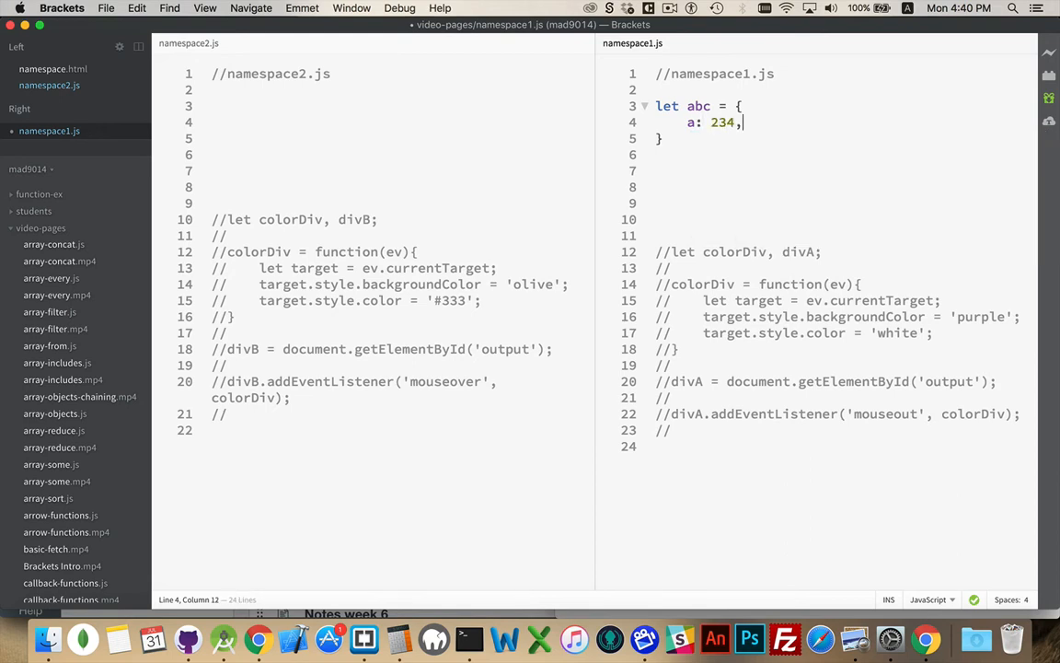
pyautogui.write('b:')
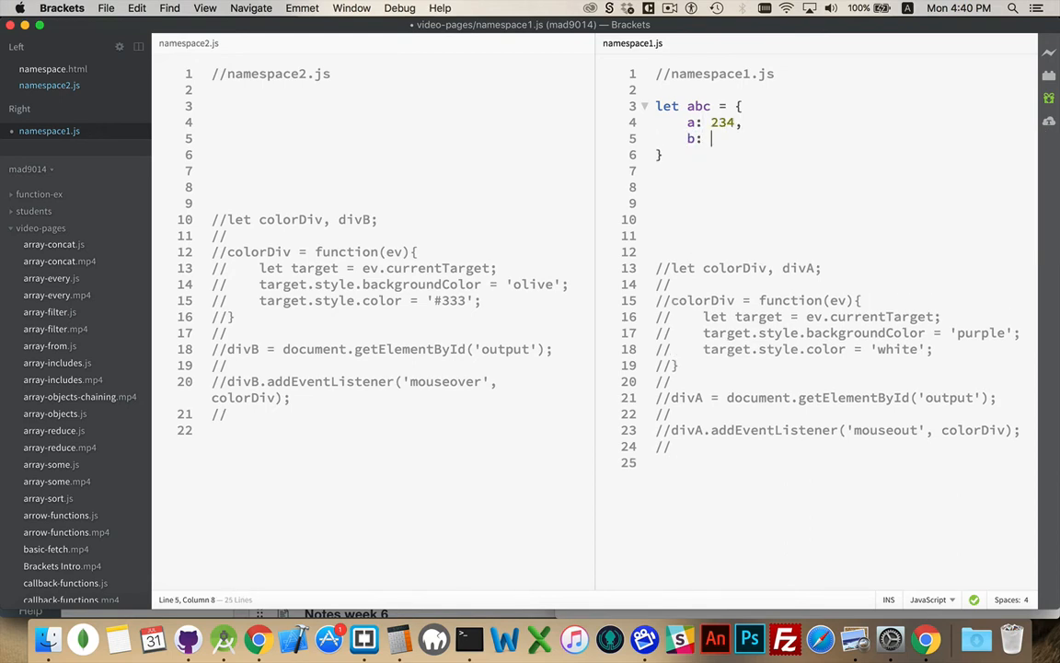
pyautogui.write("'asdf',")
pyautogui.write('c:')
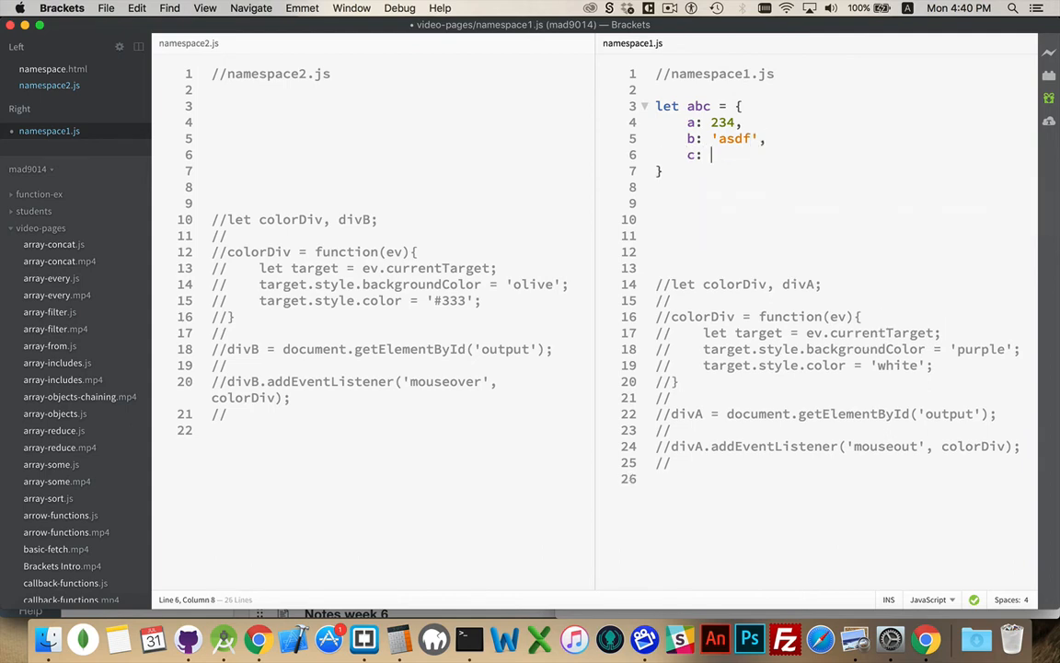
pyautogui.write('true,')
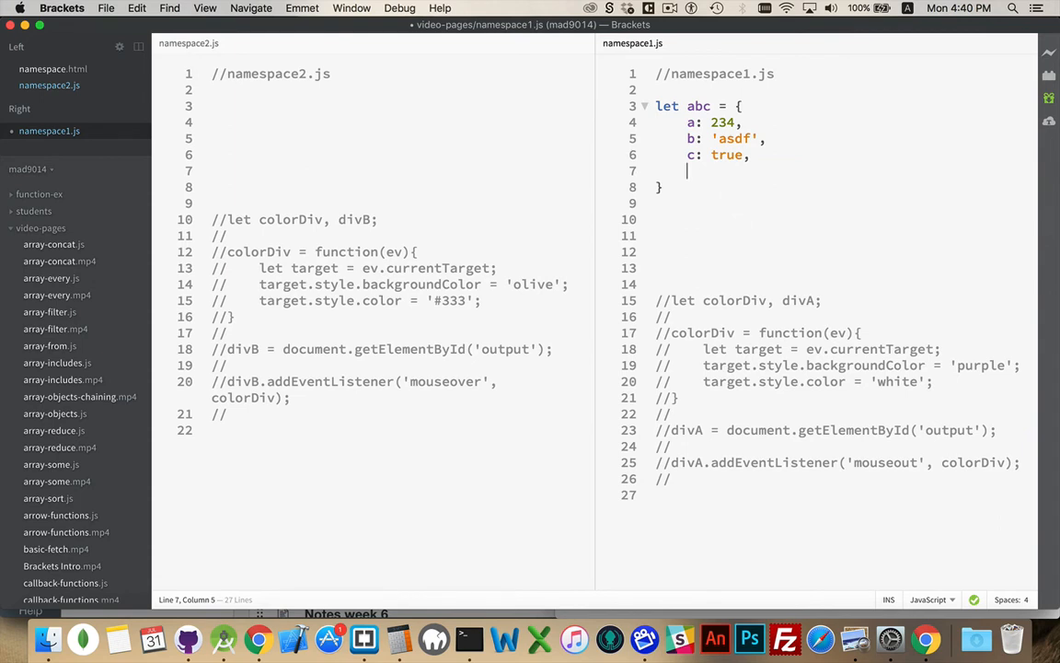
pyautogui.write('d: function(){')
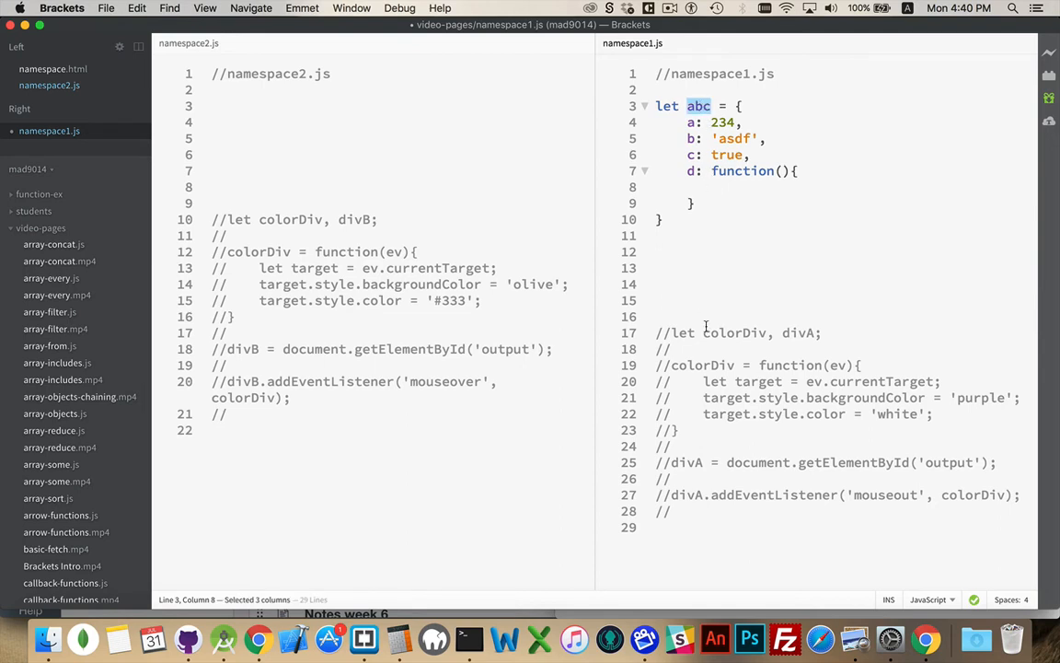
pyautogui.moveTo(734, 178)
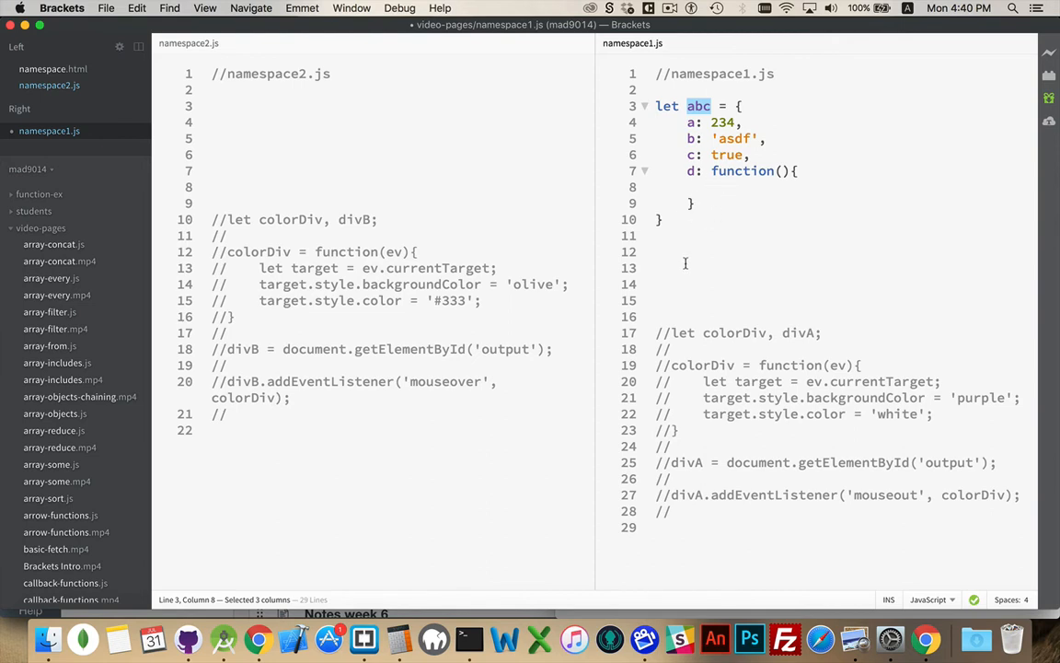
# Step: Add the call abc.d(); below the abc object
pyautogui.write('a')
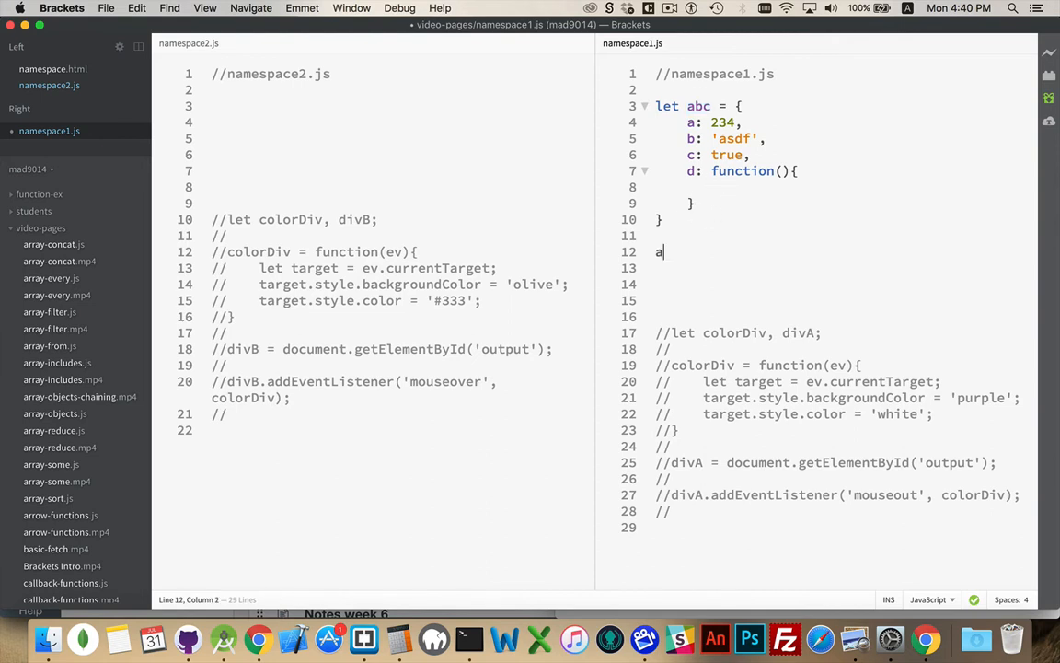
pyautogui.write('bc.d(')
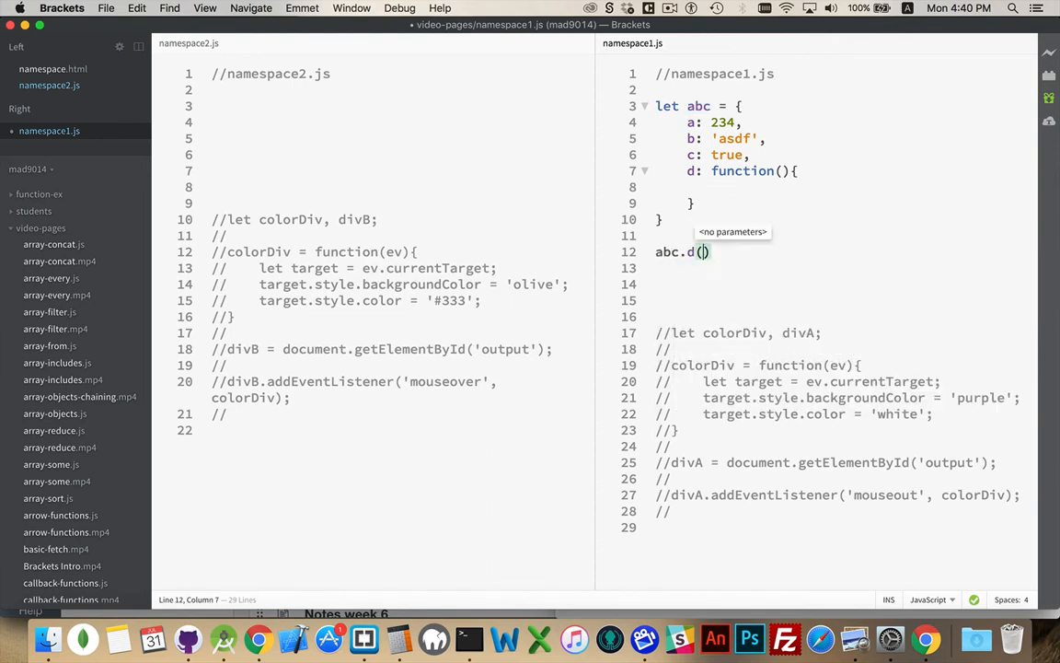
pyautogui.write(';')
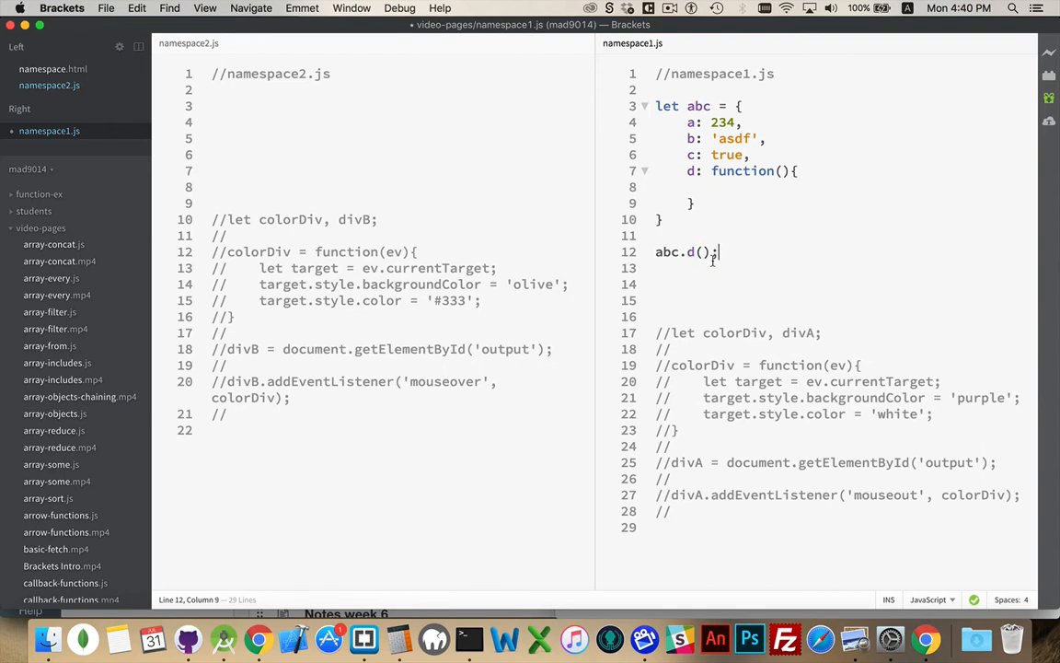
# Step: Make function d log 'd' with console.log('d')
pyautogui.click(728, 186)
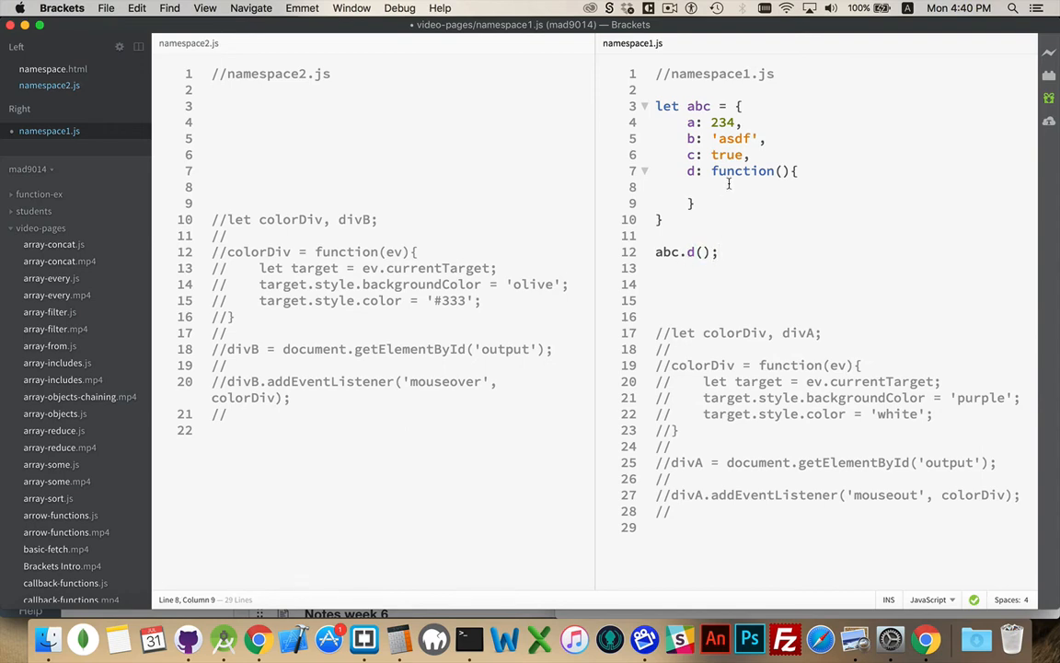
pyautogui.write('console.')
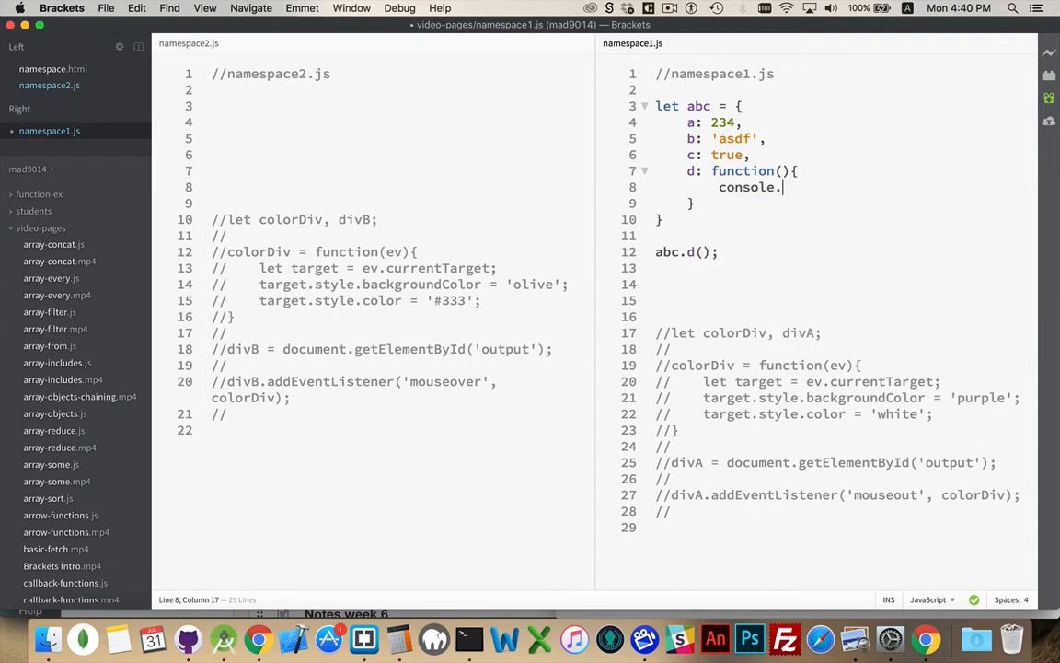
pyautogui.write("log('')")
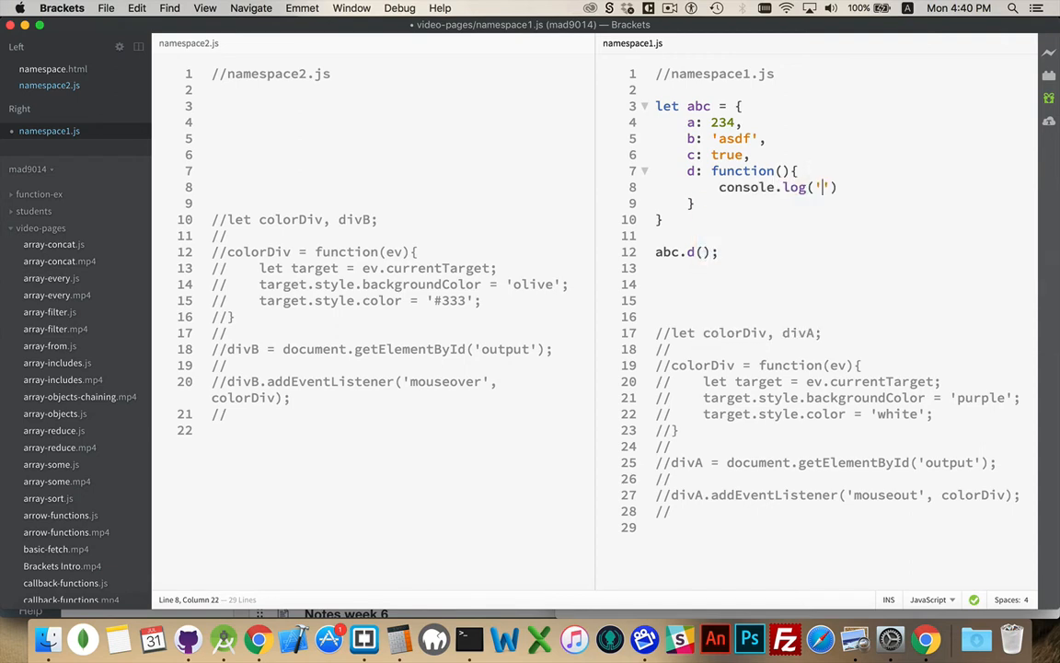
pyautogui.write('d')
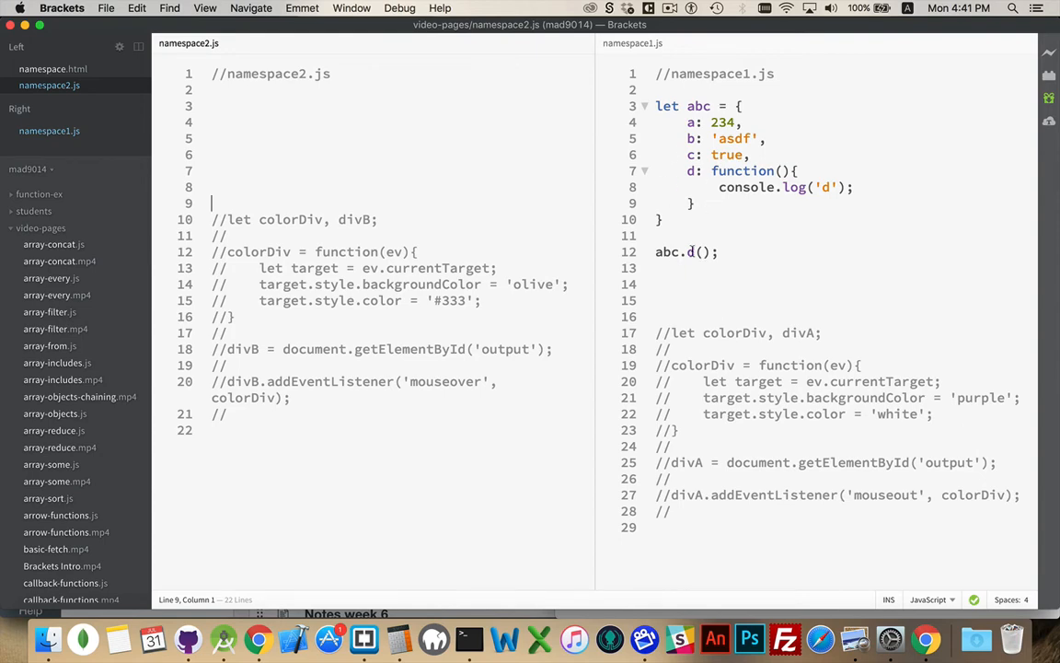
pyautogui.moveTo(808, 247)
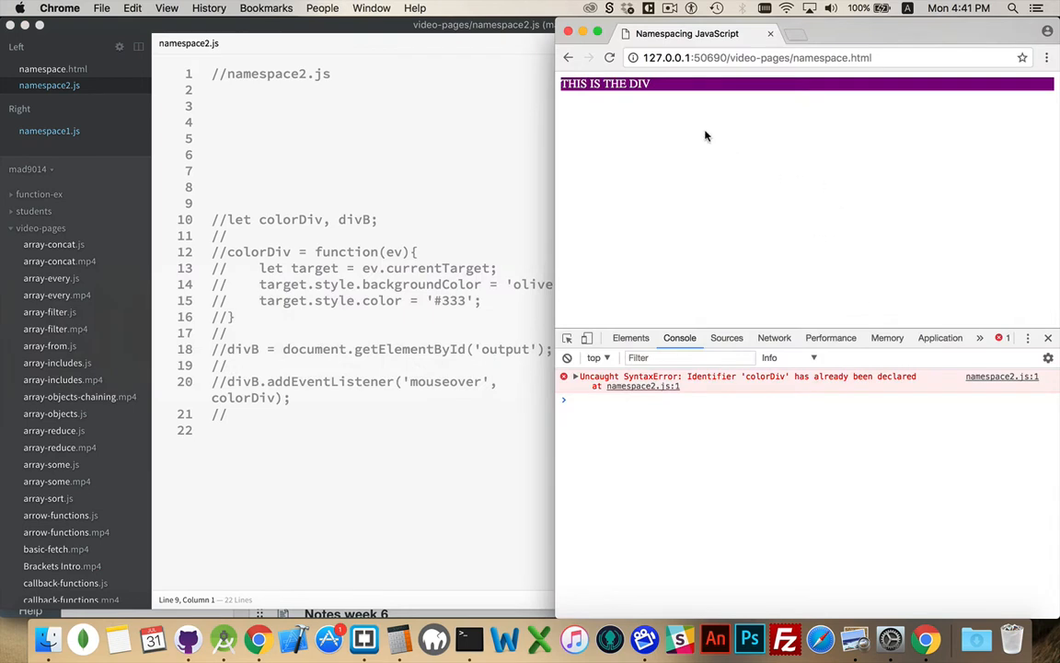
# Step: Reload namespace.html in Chrome and read the colorDiv already-declared SyntaxError
pyautogui.click(609, 57)
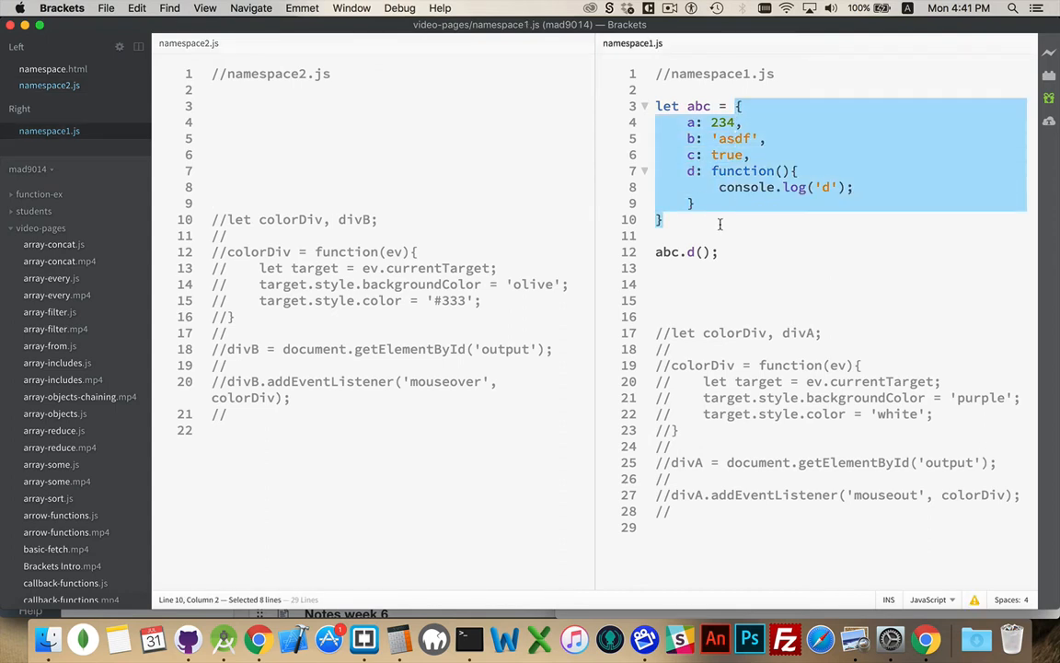
# Step: Rename abc to STEVE and delete its properties in namespace1.js
pyautogui.doubleClick(699, 104)
pyautogui.write('S')
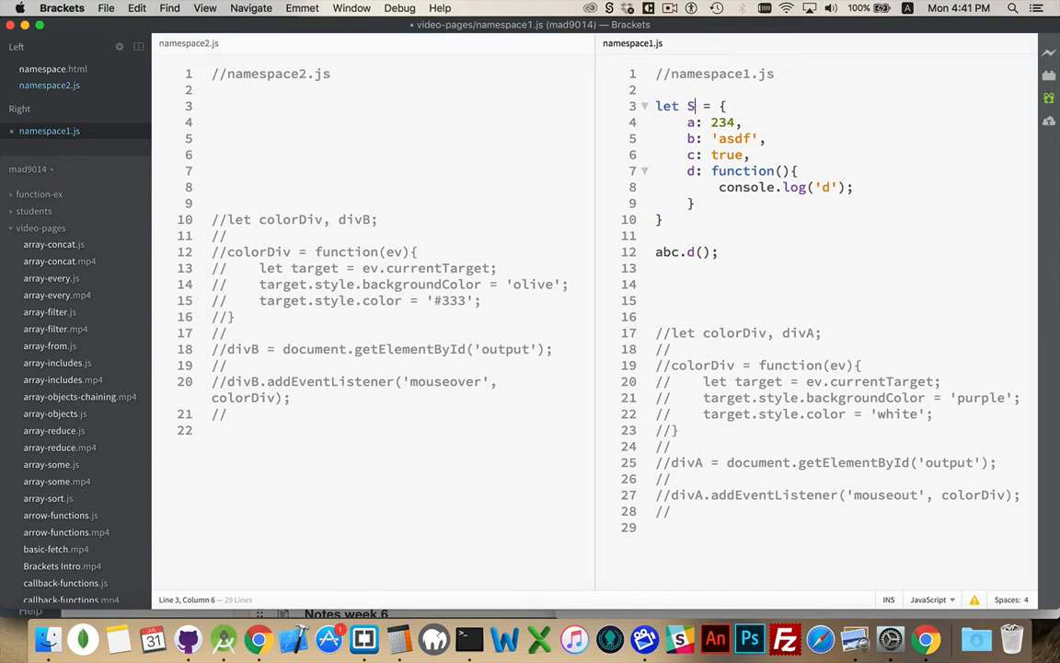
pyautogui.write('TEVE')
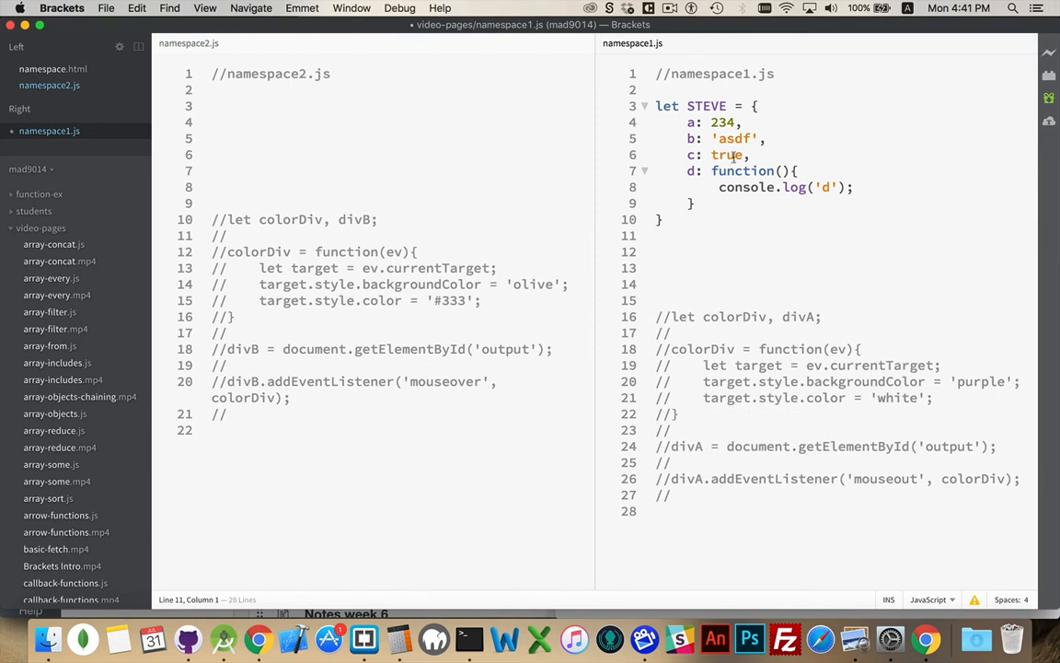
pyautogui.moveTo(689, 122); pyautogui.dragTo(699, 138)
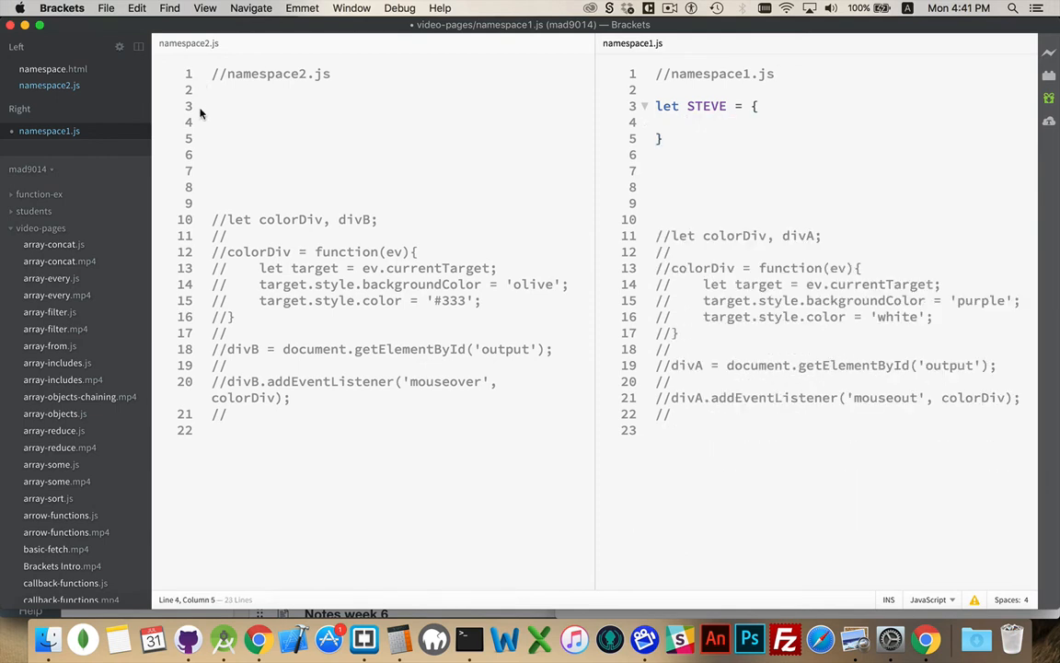
# Step: Add an empty object let TONY = {} to namespace2.js
pyautogui.write('let')
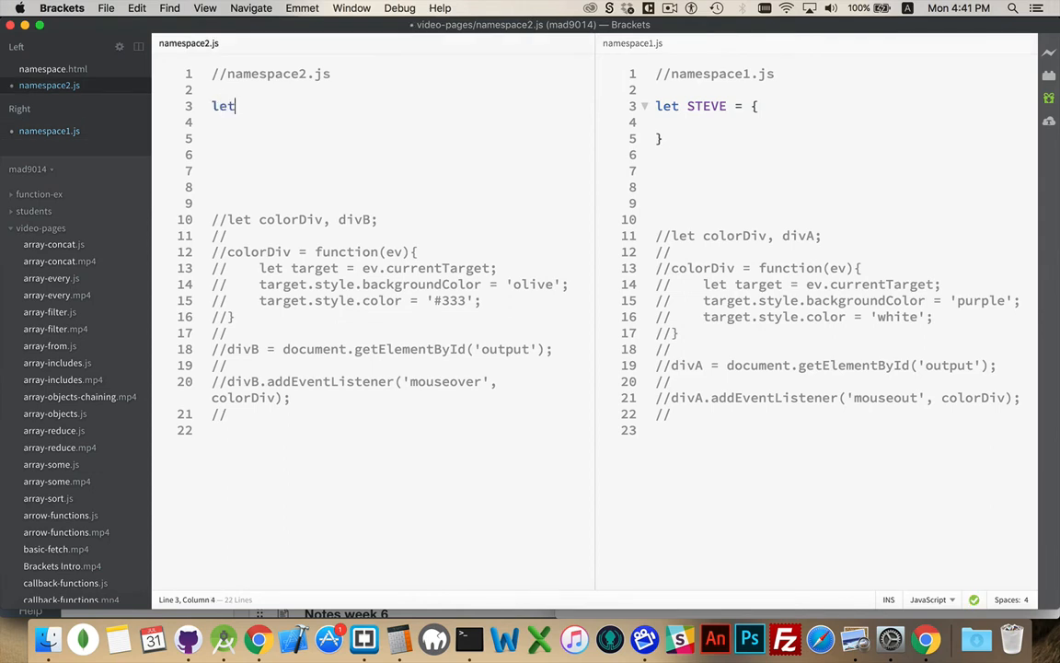
pyautogui.write('TONY = {}')
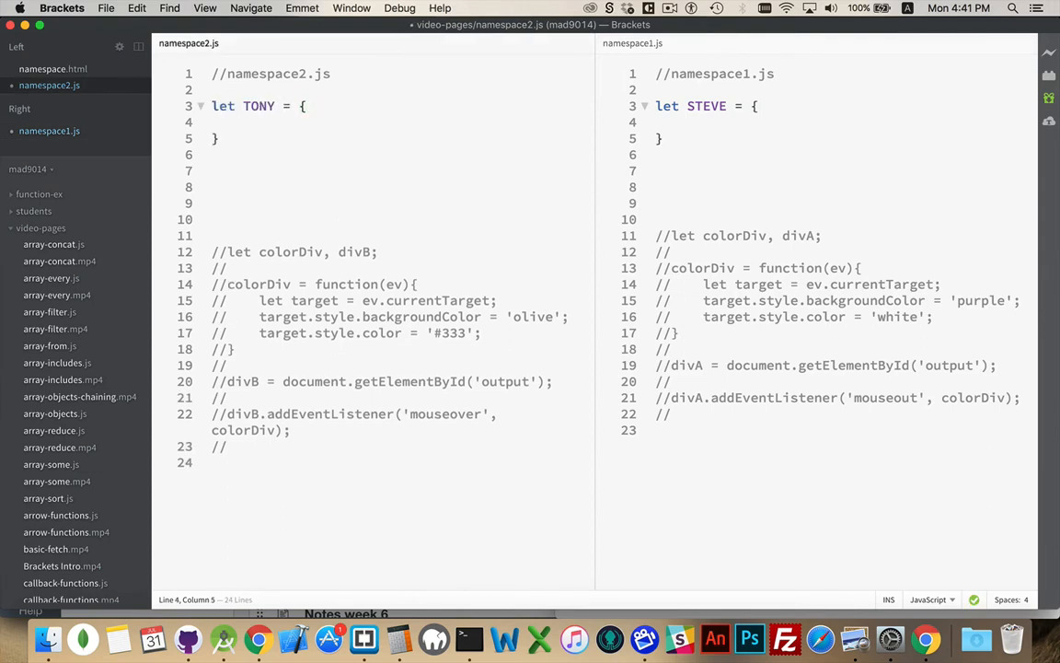
pyautogui.click(243, 121)
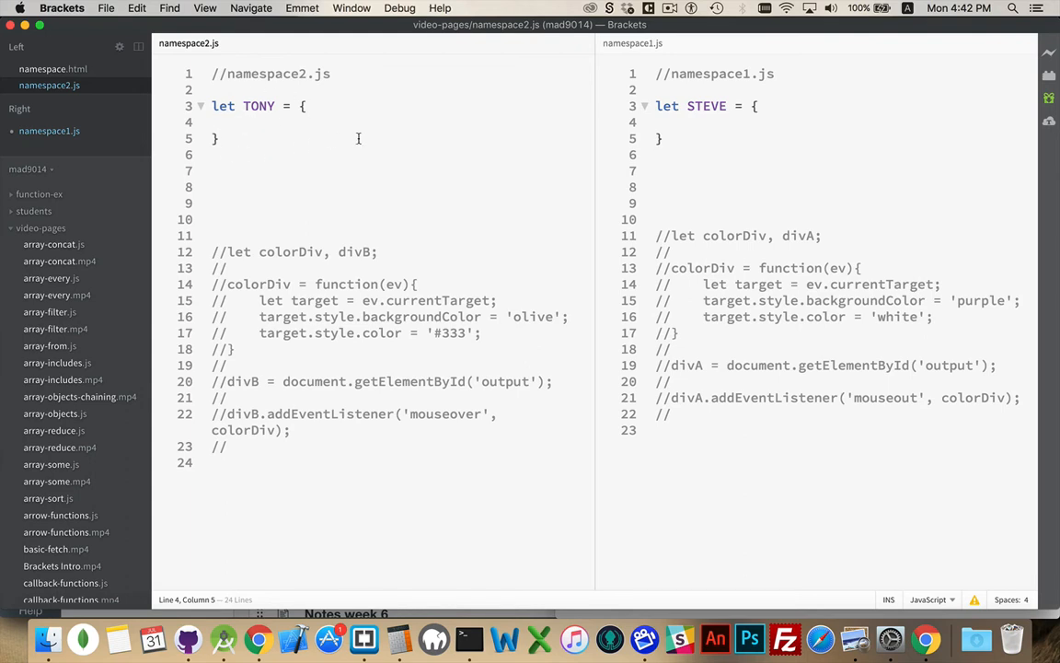
pyautogui.doubleClick(259, 105)
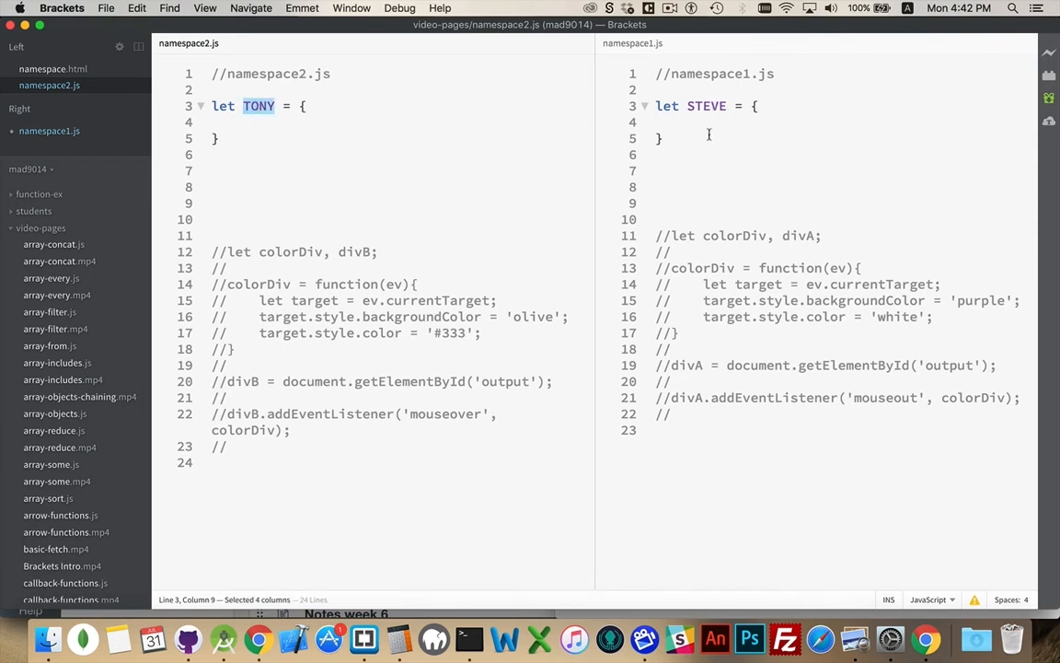
# Step: Add an init: function(){ } method after colorDiv in STEVE
pyautogui.doubleClick(734, 235)
pyautogui.write('colorDiv = function(ev){')
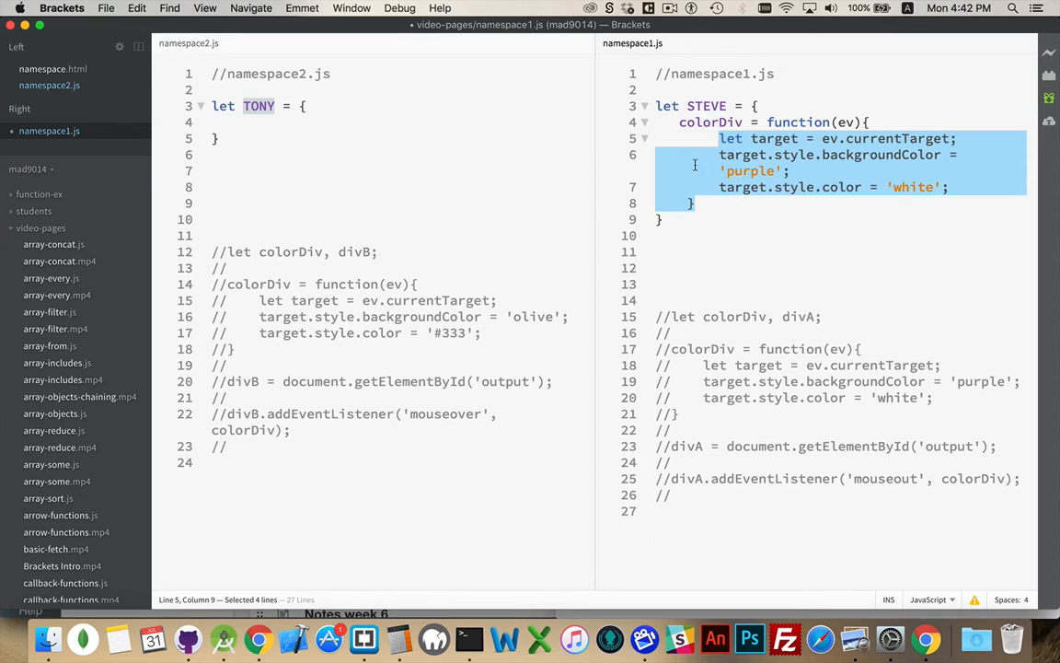
pyautogui.click(709, 122)
pyautogui.write(':')
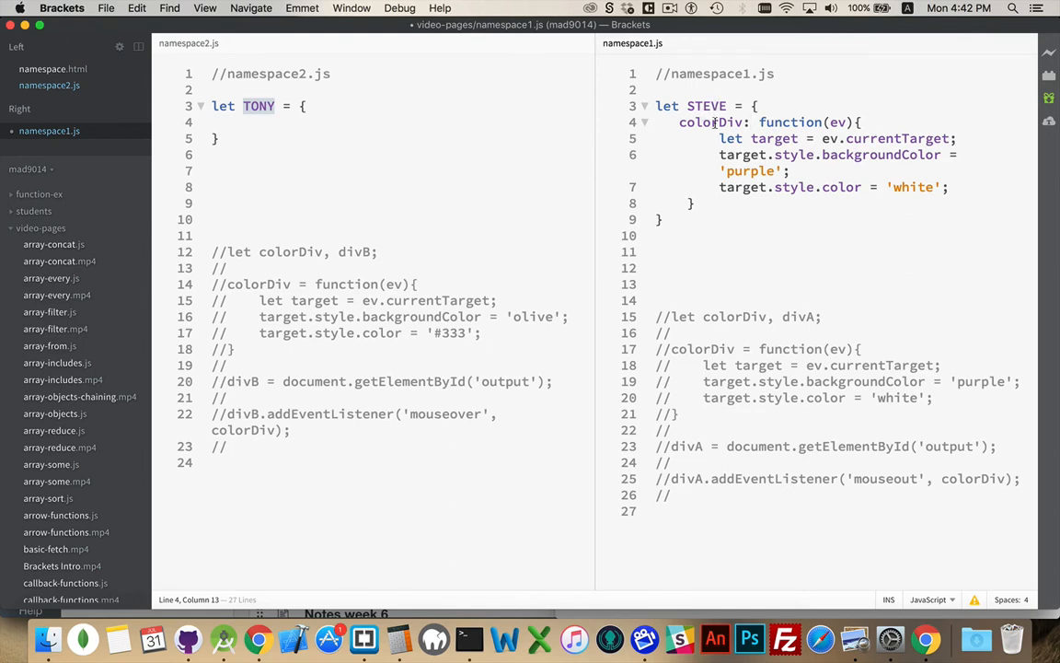
pyautogui.doubleClick(710, 121)
pyautogui.write(',')
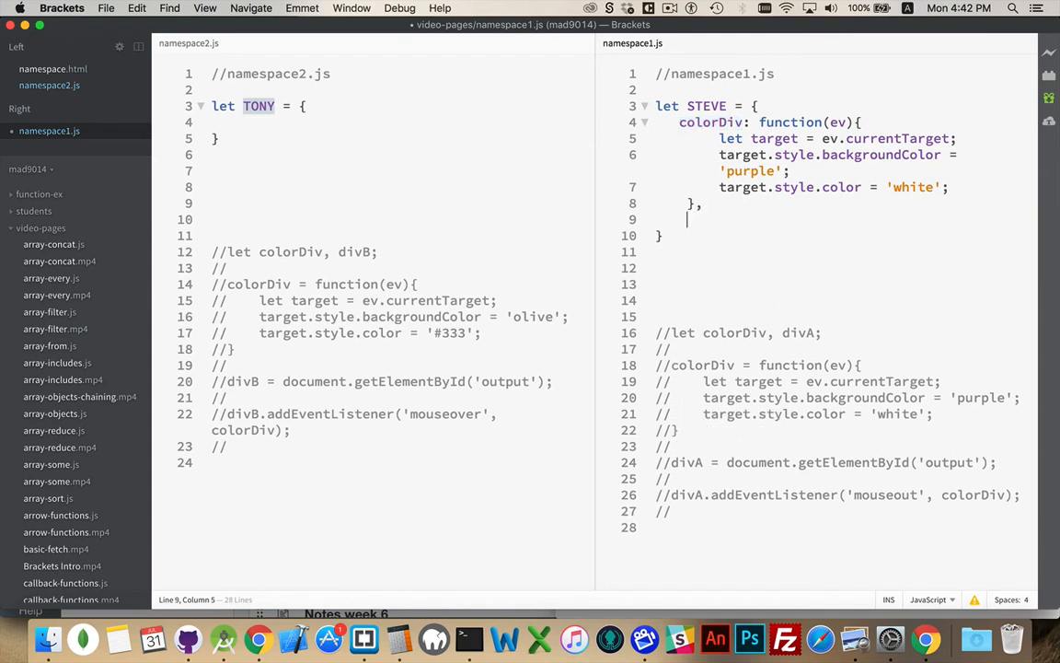
pyautogui.write('init:')
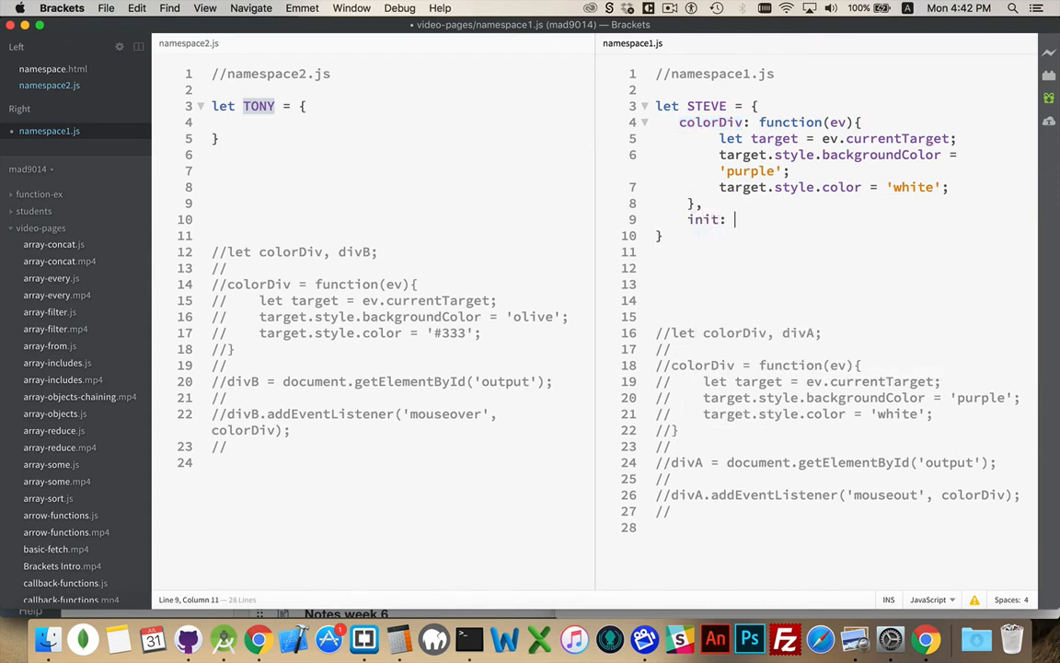
pyautogui.write('function(')
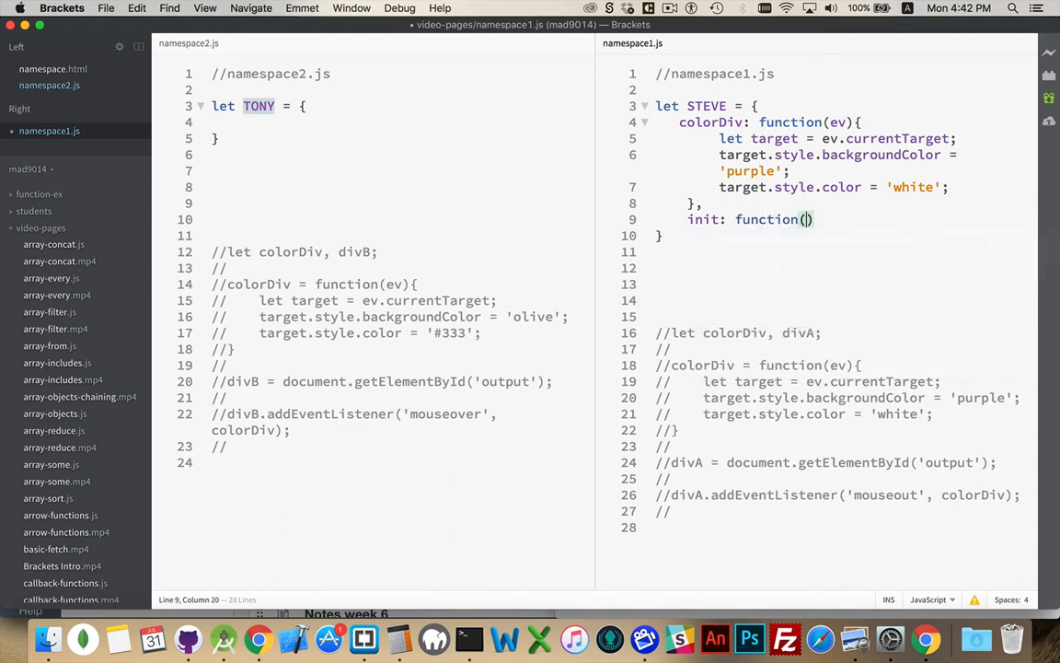
pyautogui.write('{')
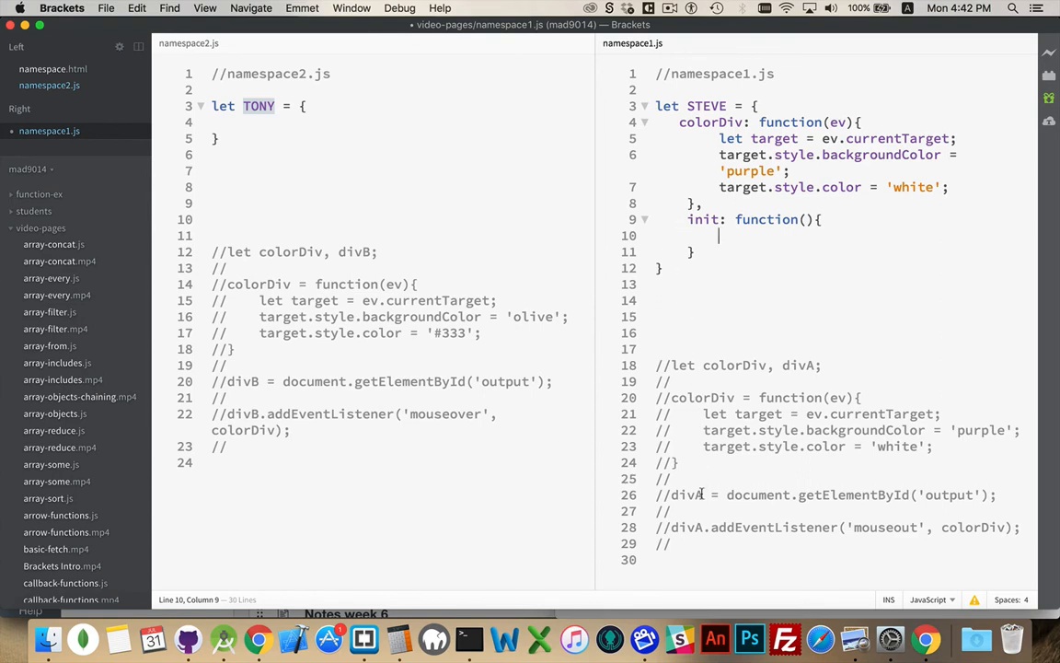
# Step: Select the commented output div lookup and mouseout listener lines to copy
pyautogui.click(674, 494)
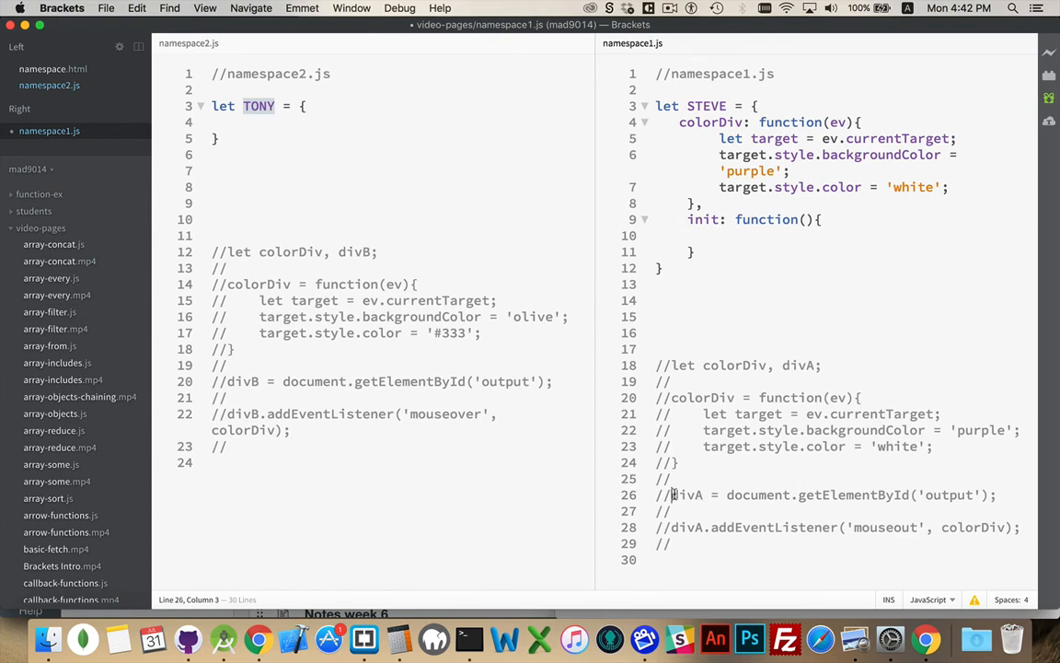
pyautogui.moveTo(674, 494); pyautogui.dragTo(998, 495)
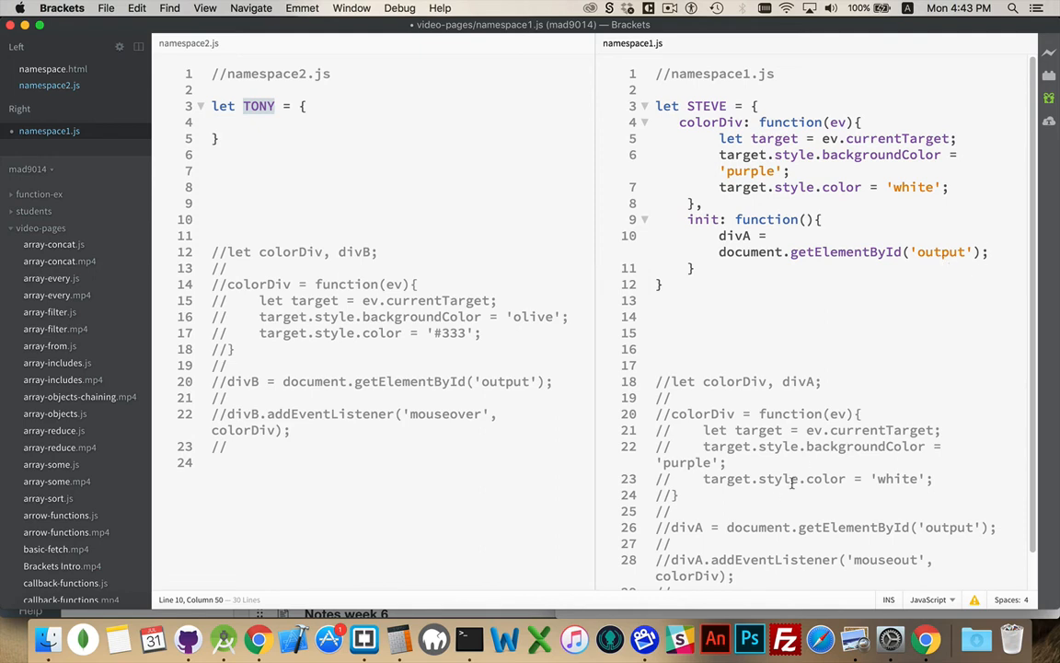
pyautogui.moveTo(673, 560); pyautogui.dragTo(732, 575)
pyautogui.write('let ')
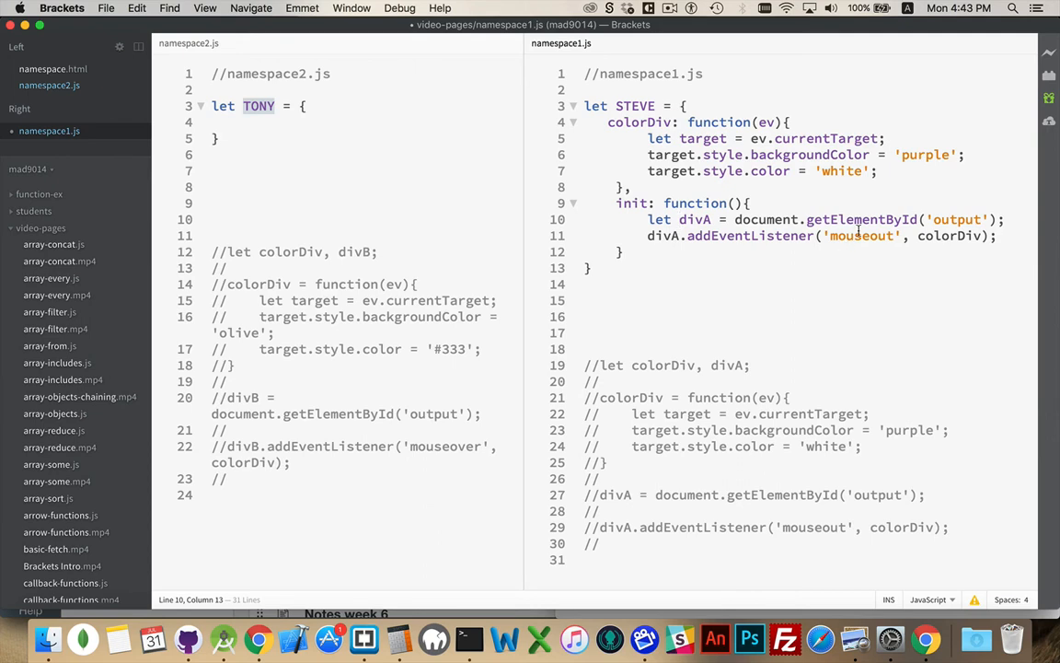
# Step: Change the listener's colorDiv reference to STEVE.colorDiv
pyautogui.doubleClick(948, 236)
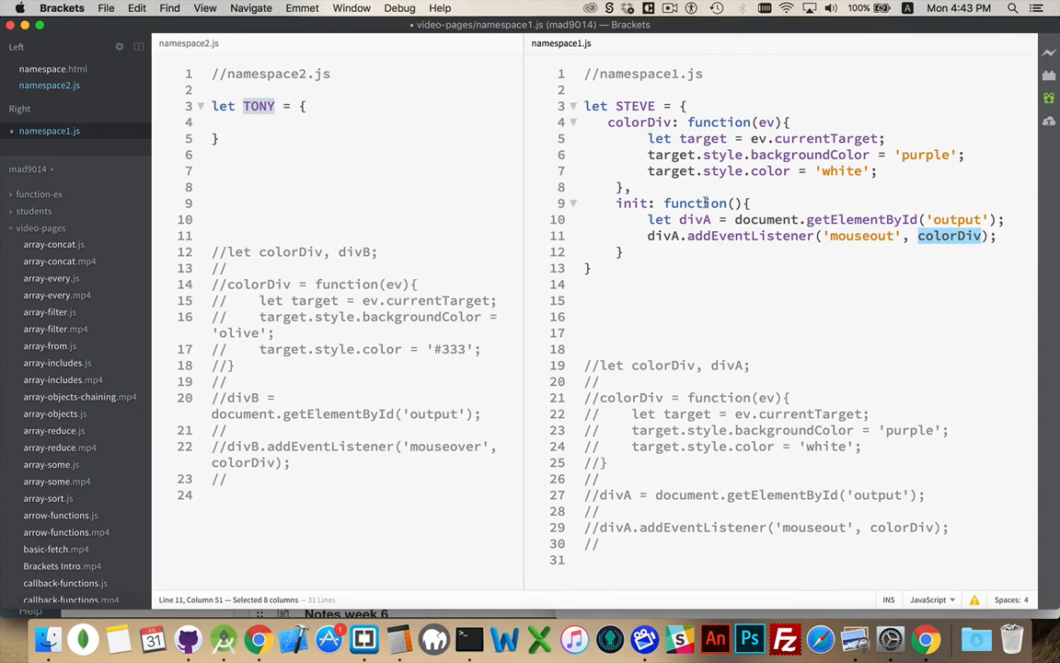
pyautogui.doubleClick(638, 122)
pyautogui.write('STEVE')
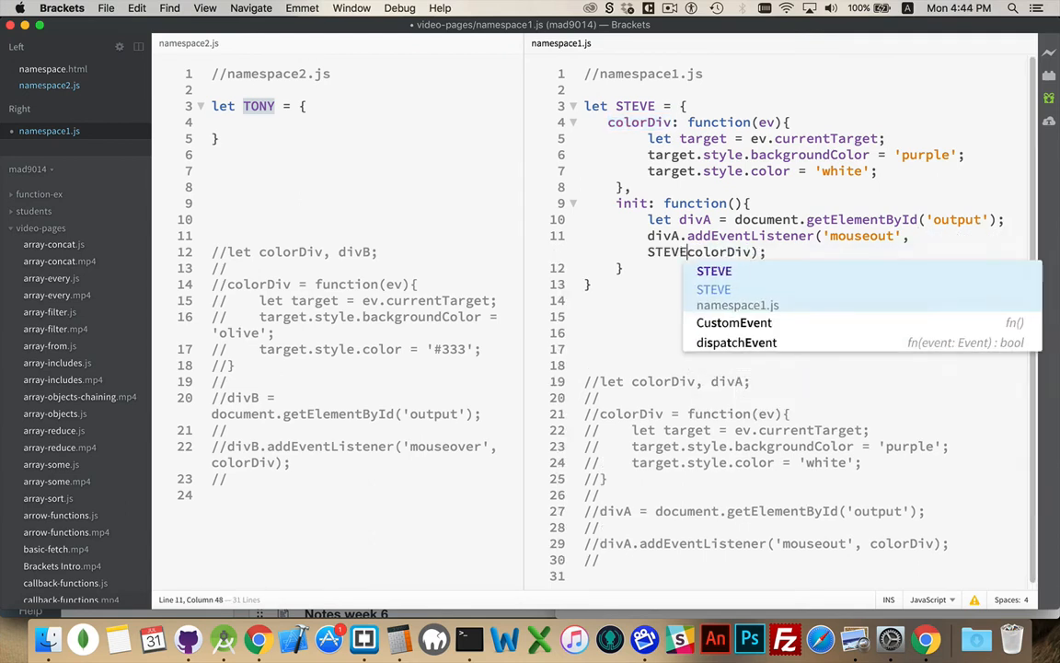
pyautogui.write('.')
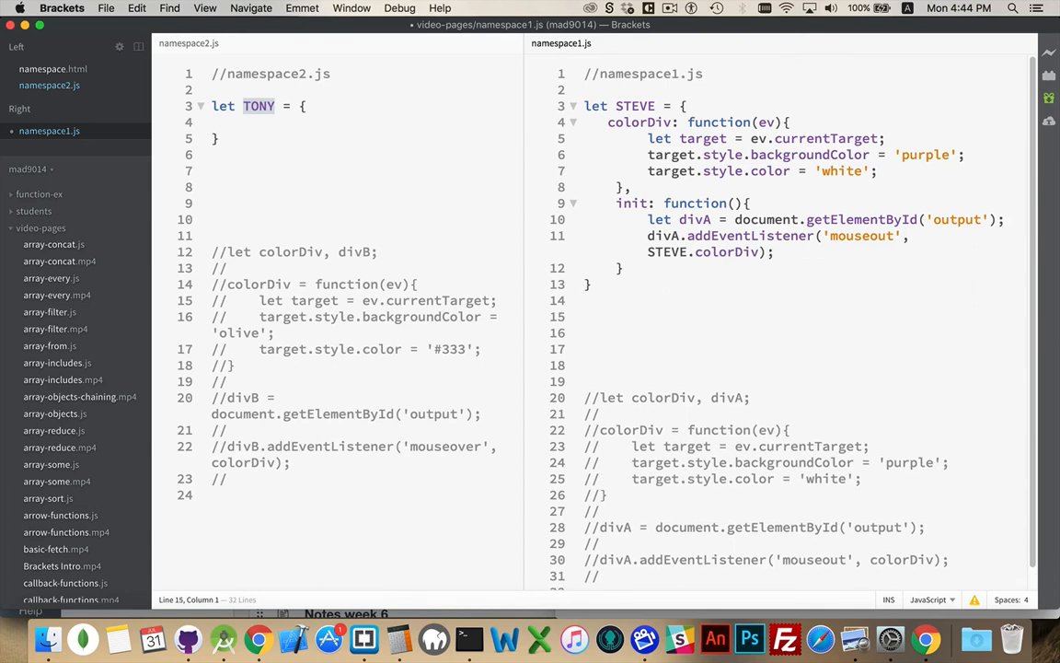
# Step: Call STEVE.init(); below the STEVE object
pyautogui.write('STEVE.init')
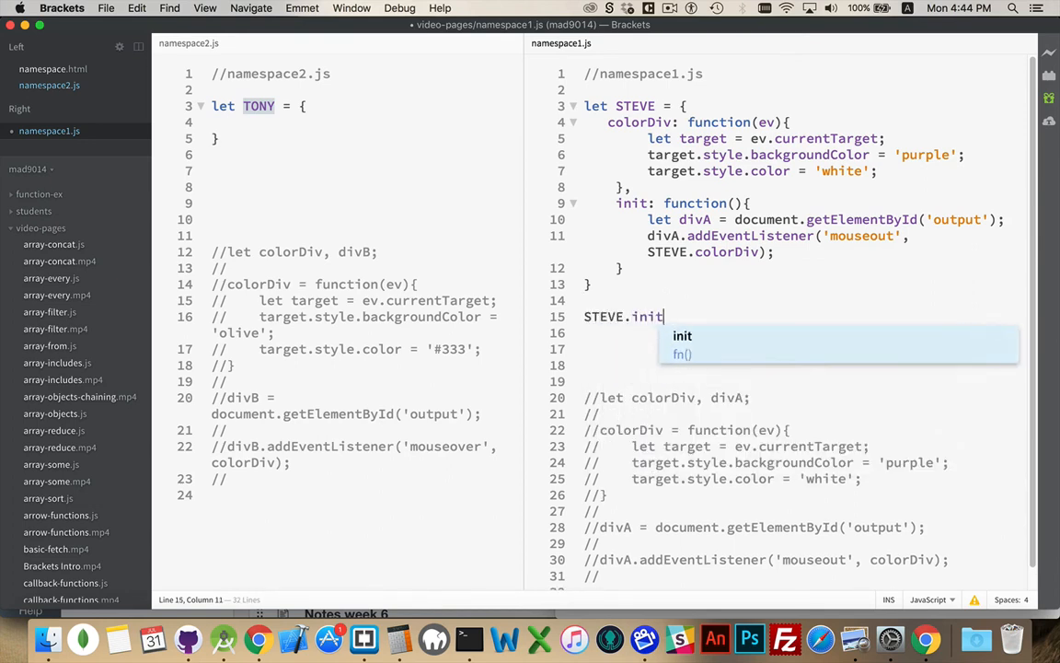
pyautogui.write('();')
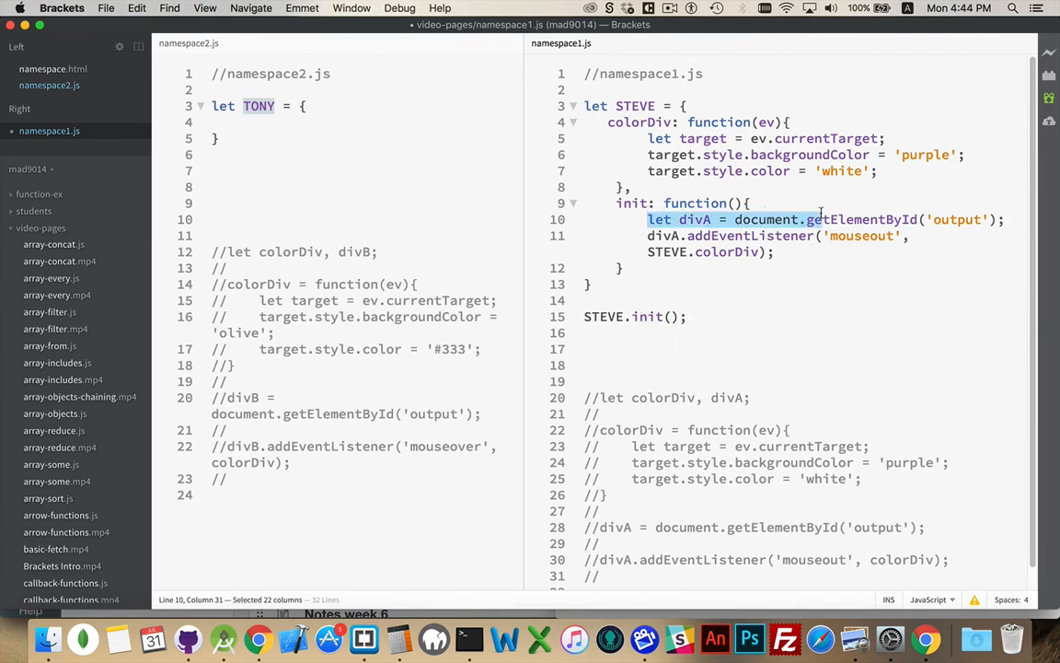
pyautogui.click(755, 251)
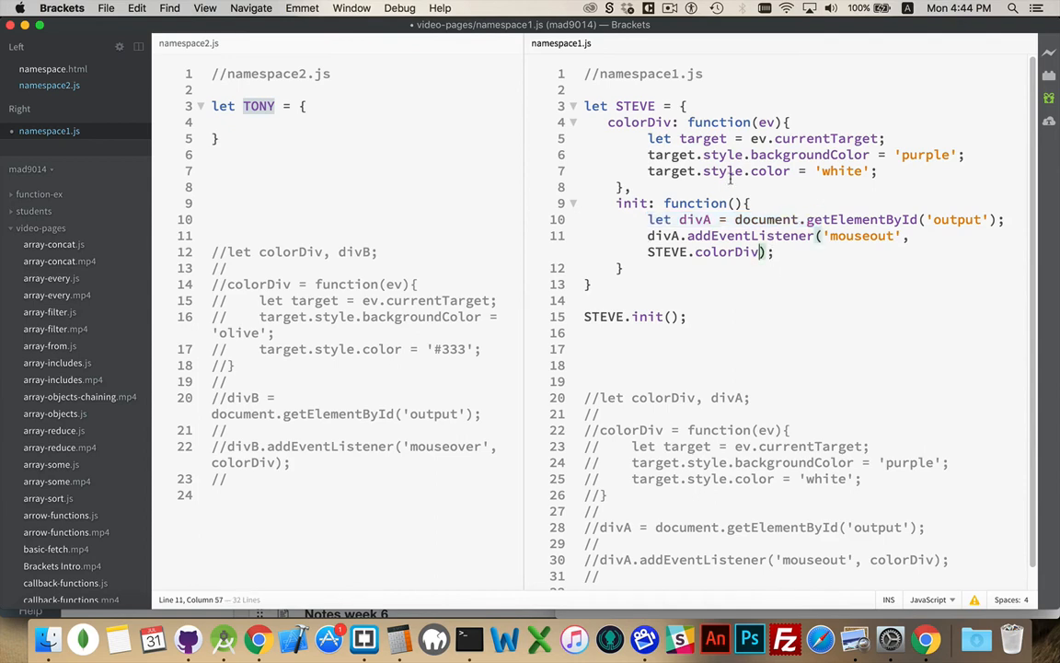
pyautogui.doubleClick(638, 121)
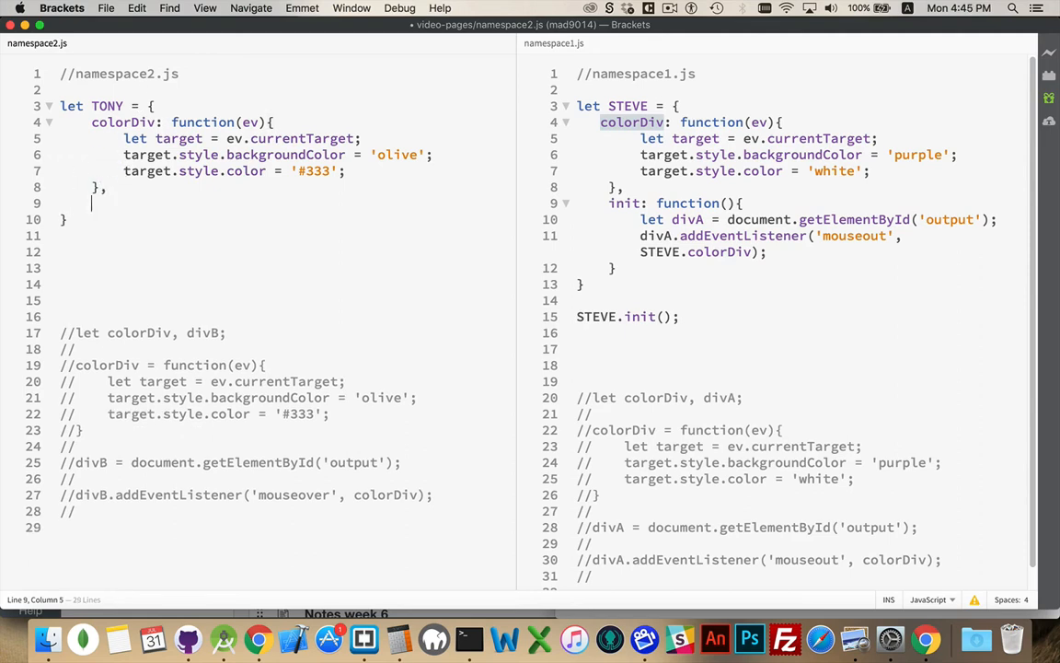
# Step: Add an init function to TONY that declares divB as document.getElementById('output')
pyautogui.write('init')
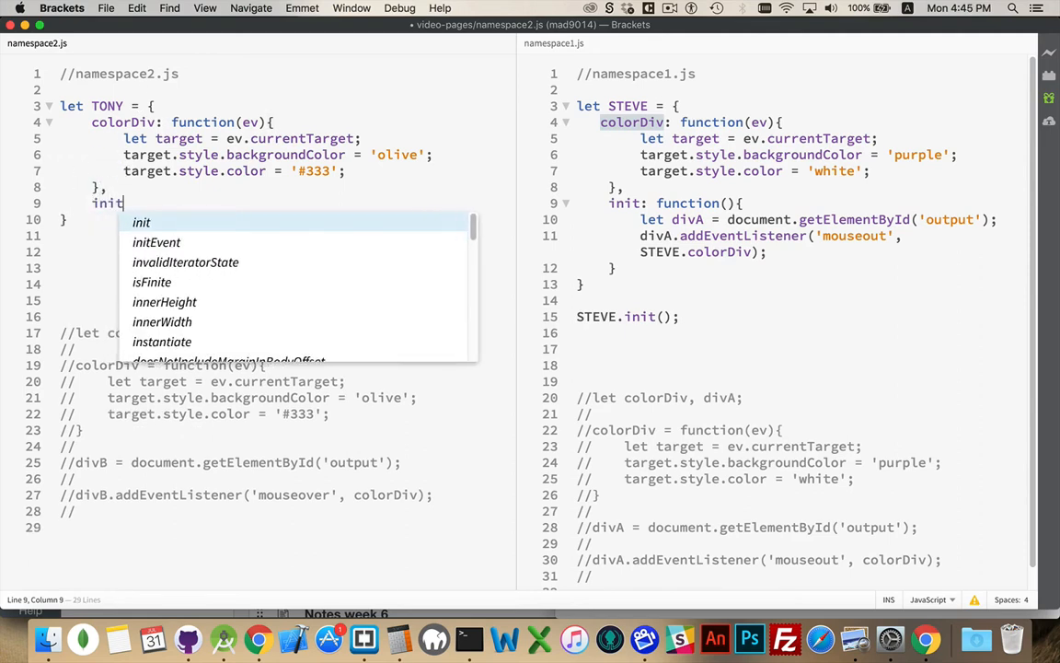
pyautogui.write(': function(){')
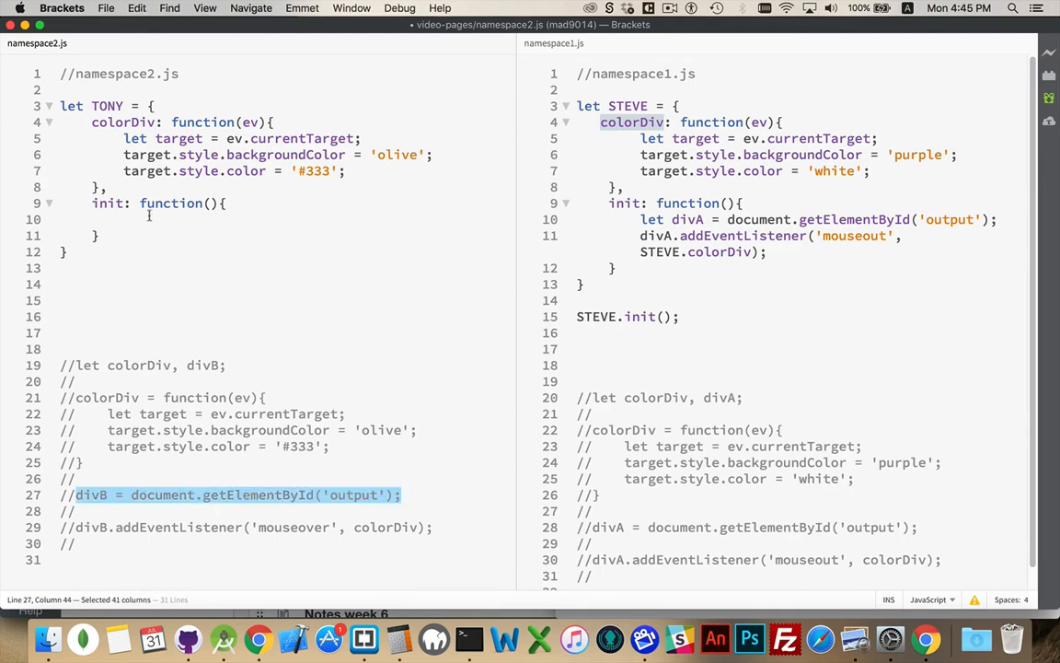
pyautogui.write("let divB = document.getElementById('output');")
pyautogui.write("divB.addEventListener('mouseover', this.colorDiv);")
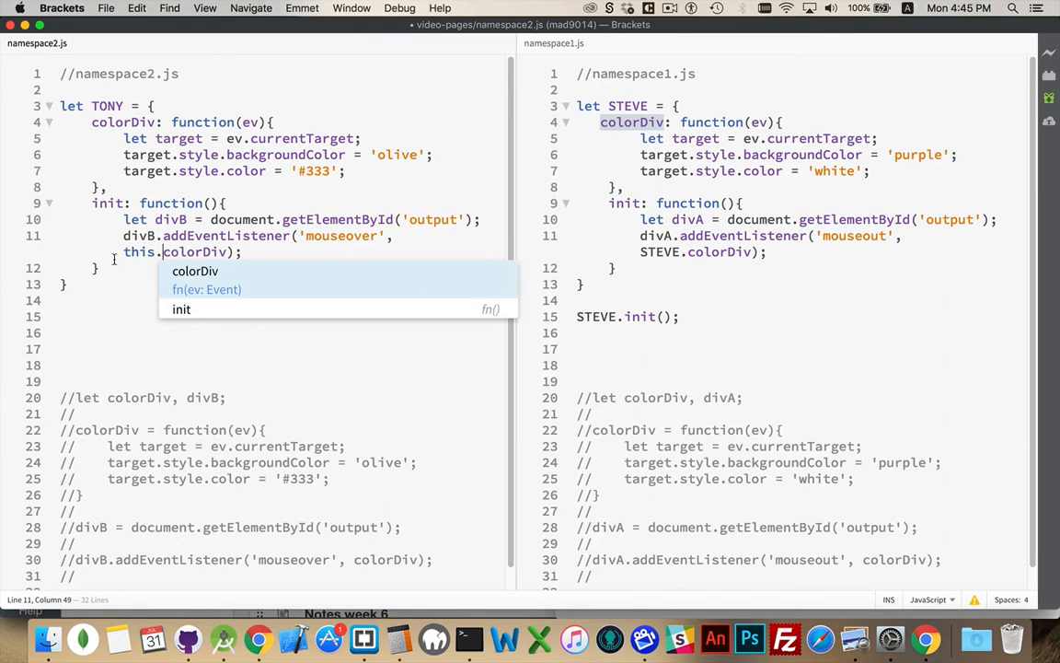
# Step: Call TONY.init(); below the TONY object, then select 'this' in the colorDiv listener
pyautogui.click(77, 316)
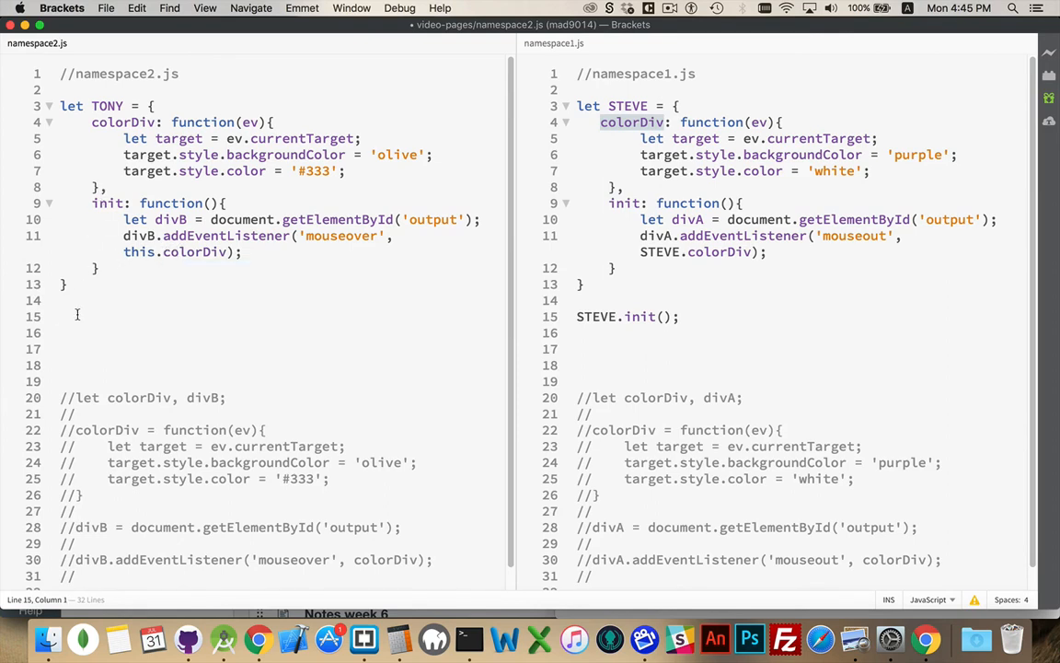
pyautogui.write('TONY.init')
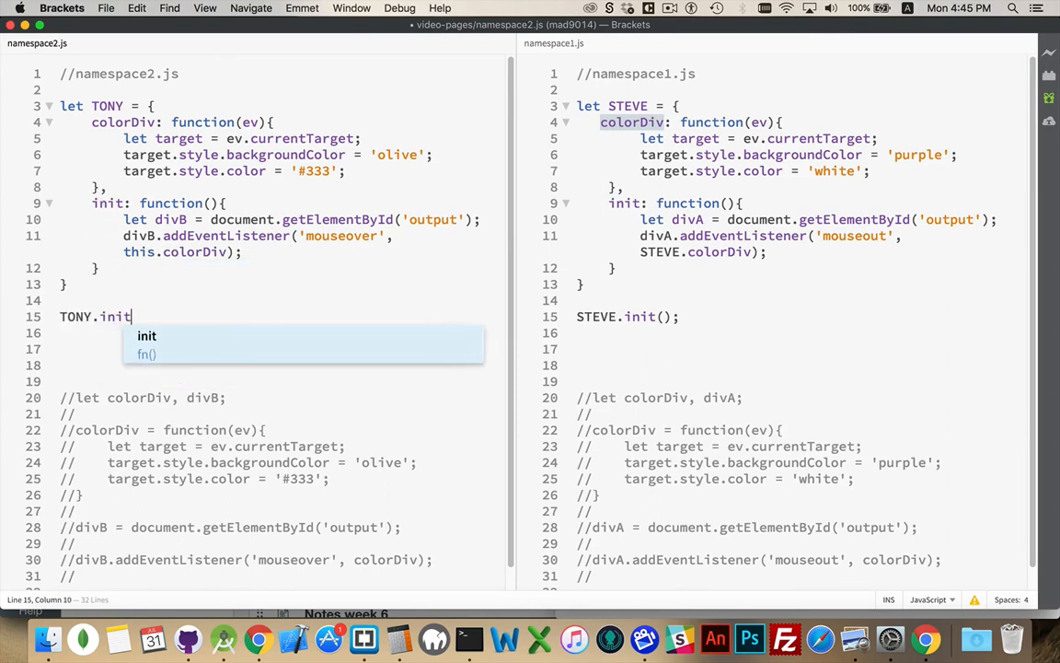
pyautogui.write('();')
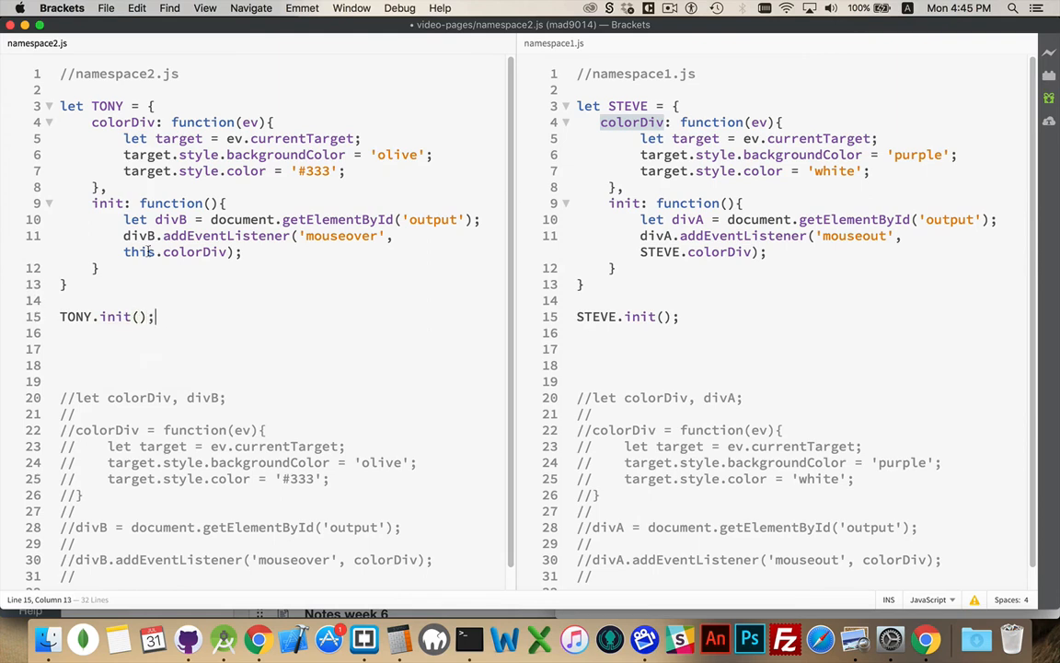
pyautogui.doubleClick(139, 251)
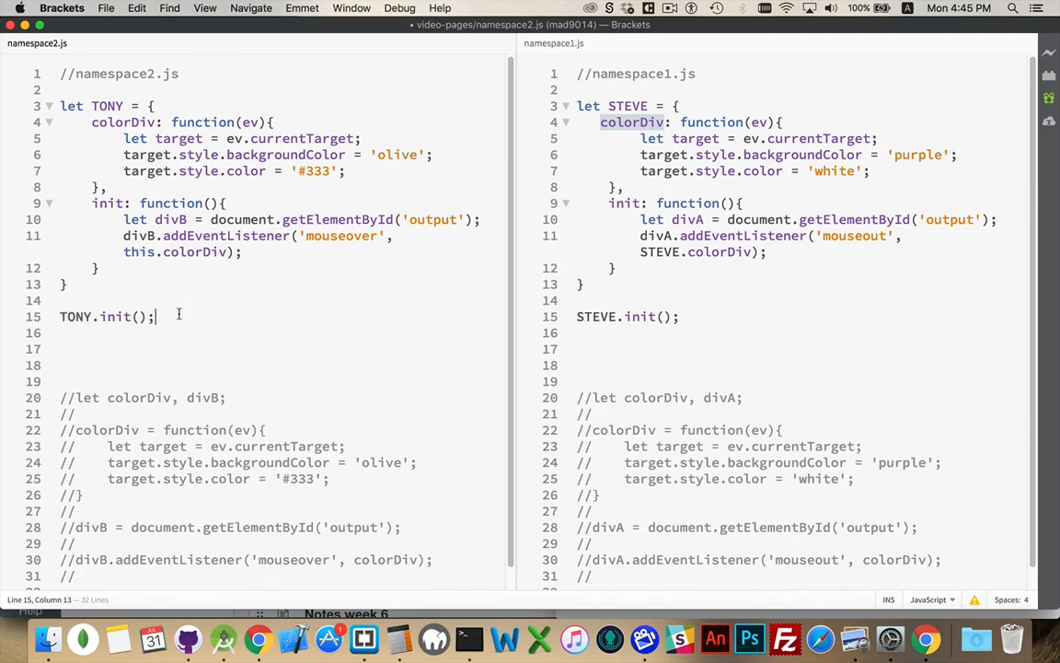
pyautogui.moveTo(193, 316)
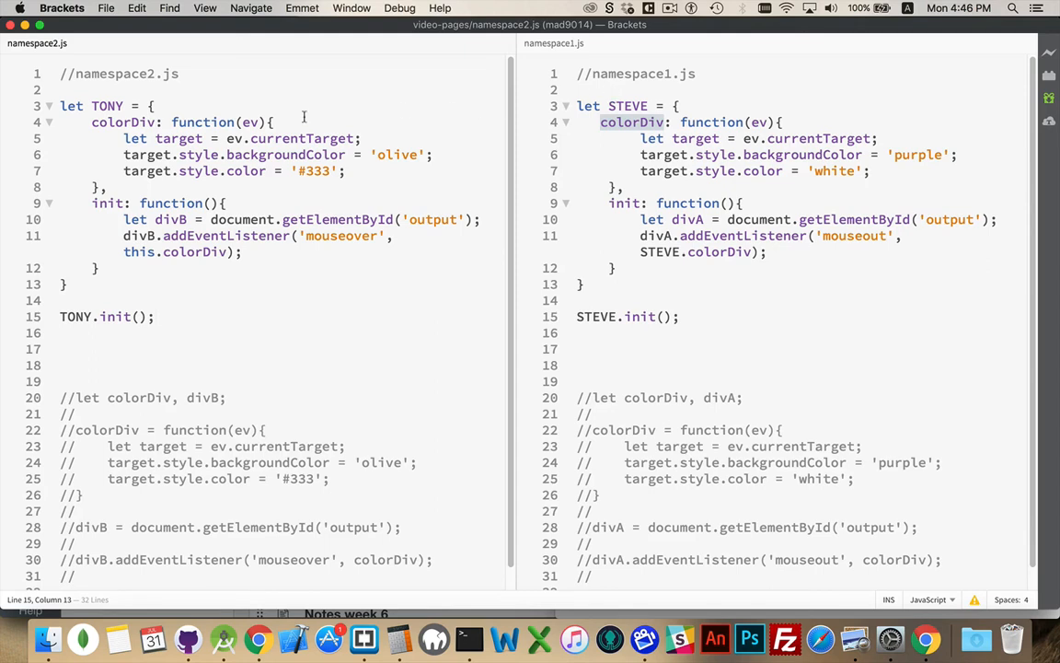
pyautogui.moveTo(170, 131)
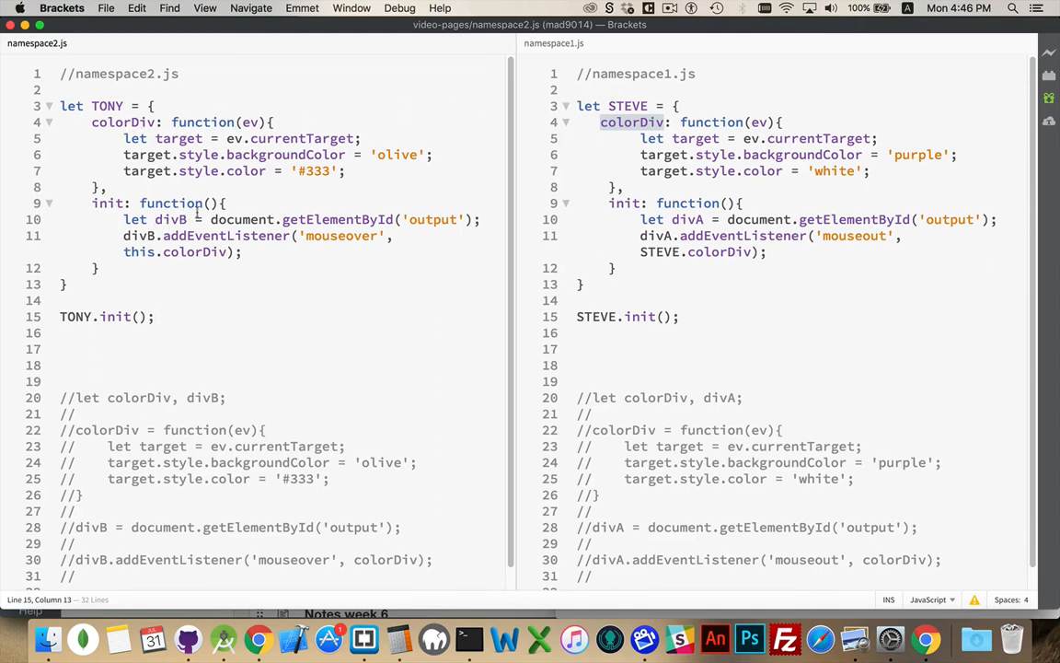
# Step: Compare the objects by selecting divB in TONY's init, the STEVE name and STEVE.init() call
pyautogui.doubleClick(171, 219)
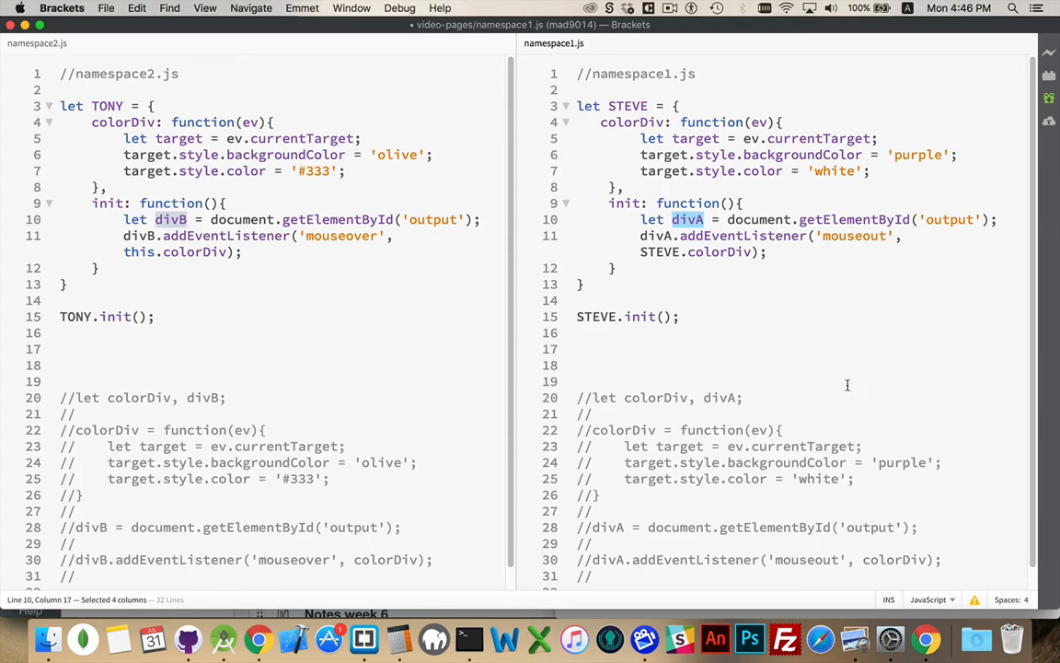
pyautogui.click(368, 284)
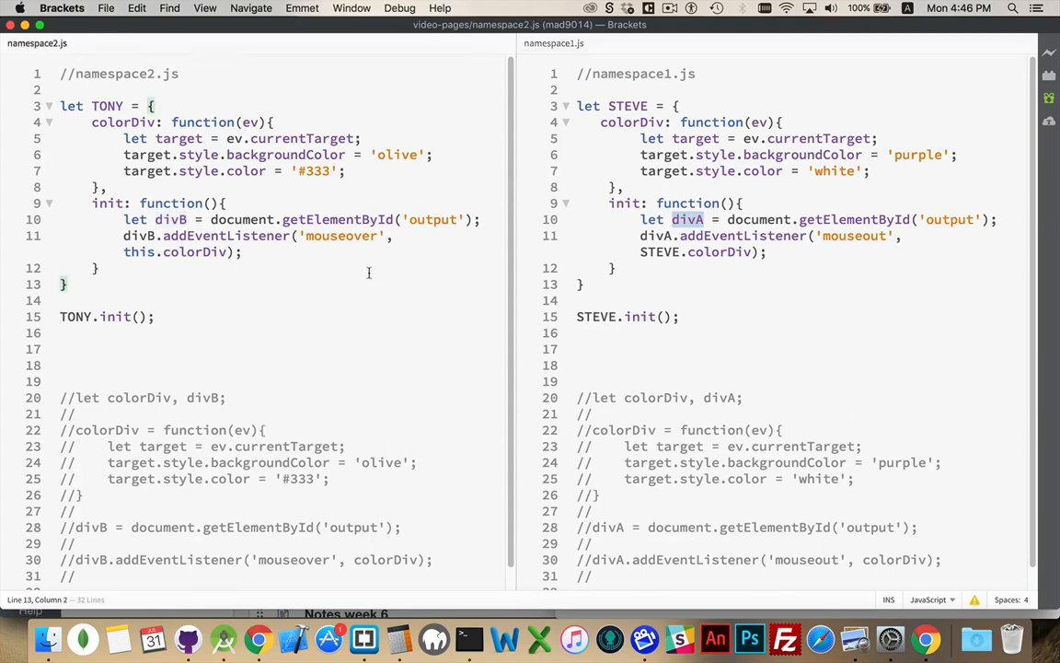
pyautogui.doubleClick(107, 106)
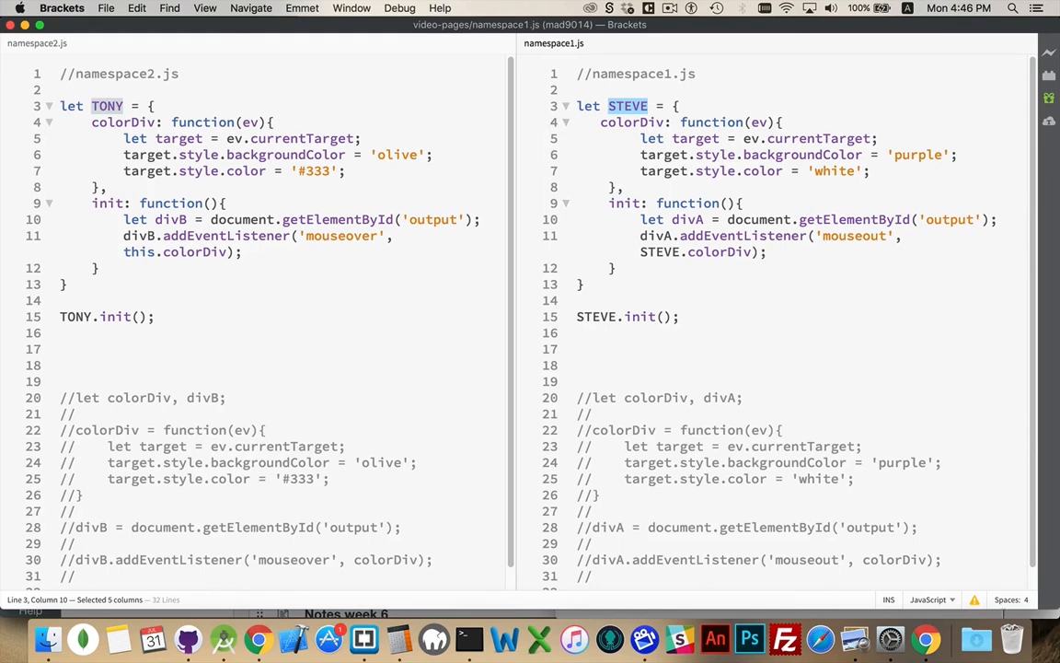
pyautogui.doubleClick(597, 316)
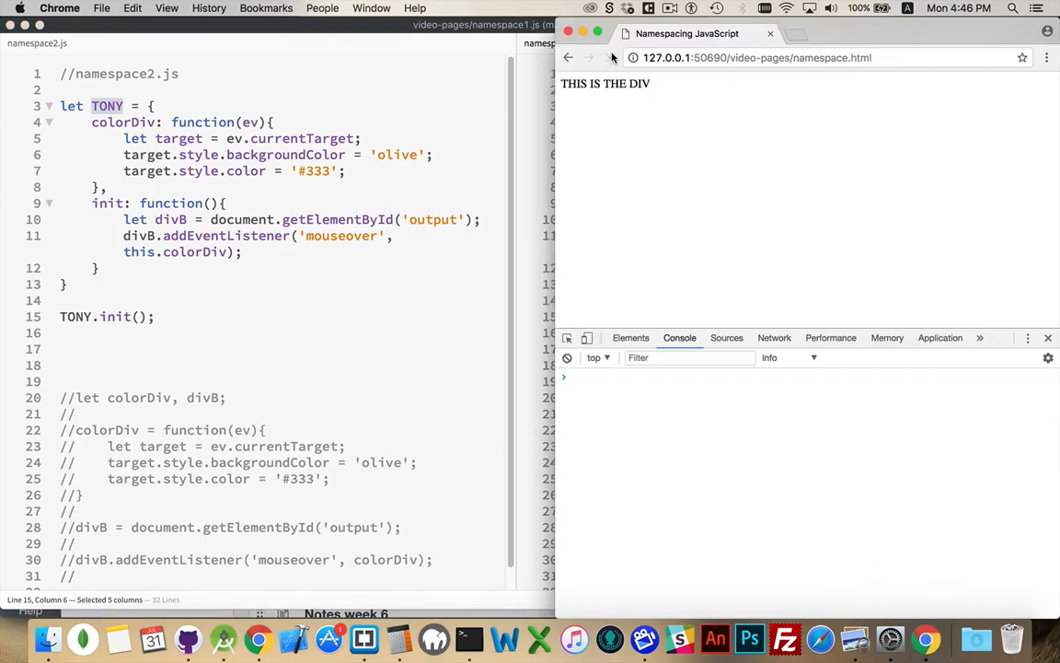
pyautogui.moveTo(606, 83)
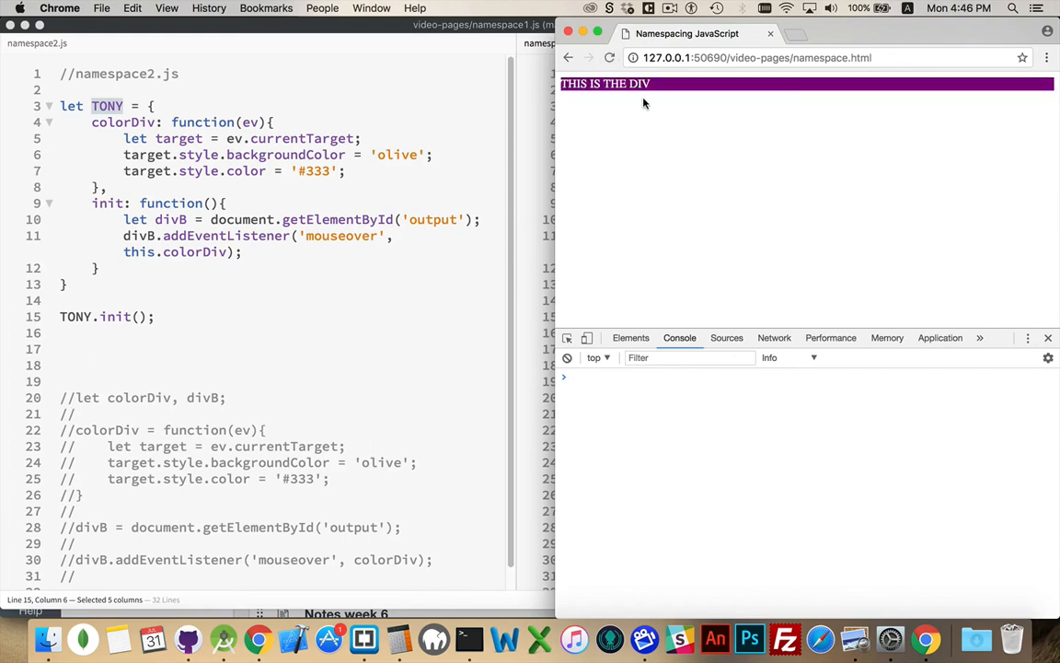
pyautogui.moveTo(645, 84)
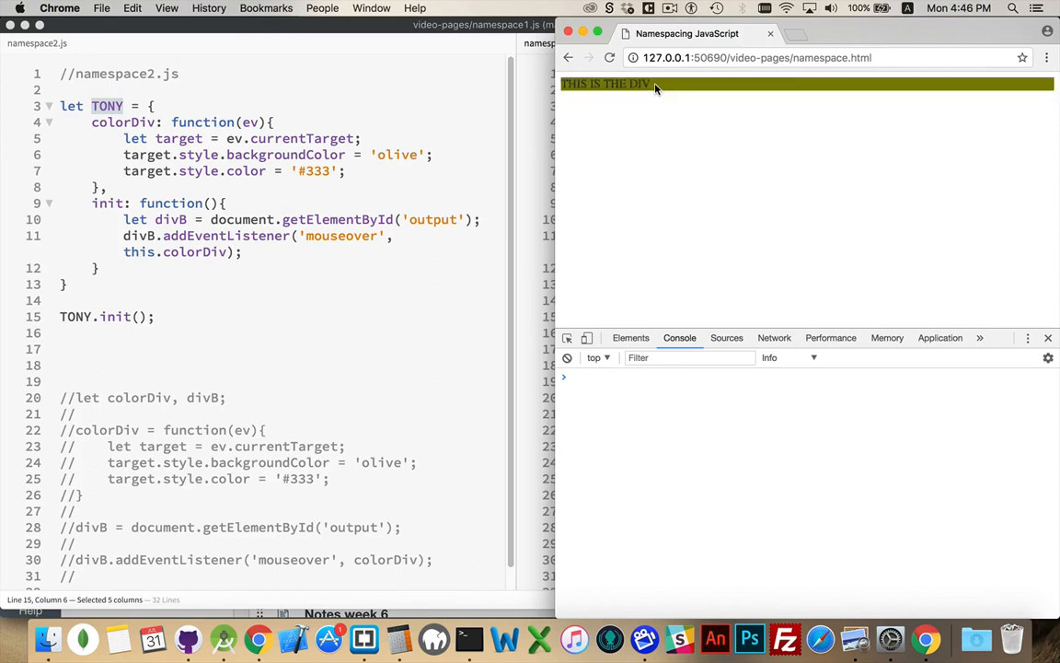